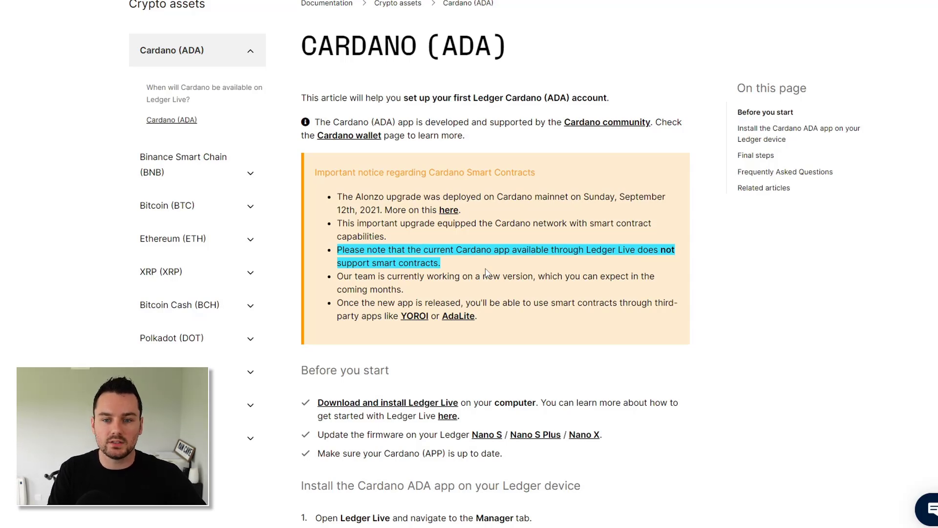
{"action": "mouse_move", "coordinate": [491, 270]}
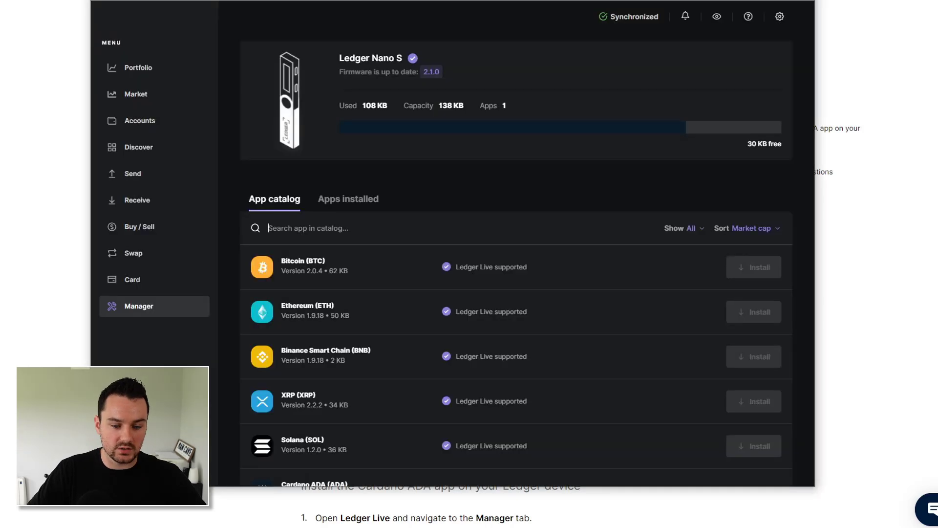
- Show the Nano S installed apps list, containing only Cardano ADA
{"action": "left_click", "coordinate": [349, 199]}
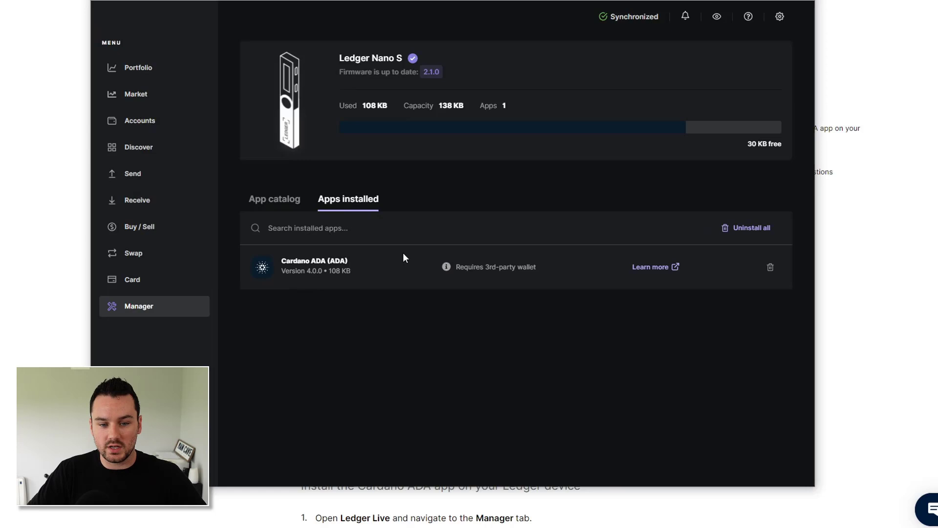
{"action": "mouse_move", "coordinate": [315, 281]}
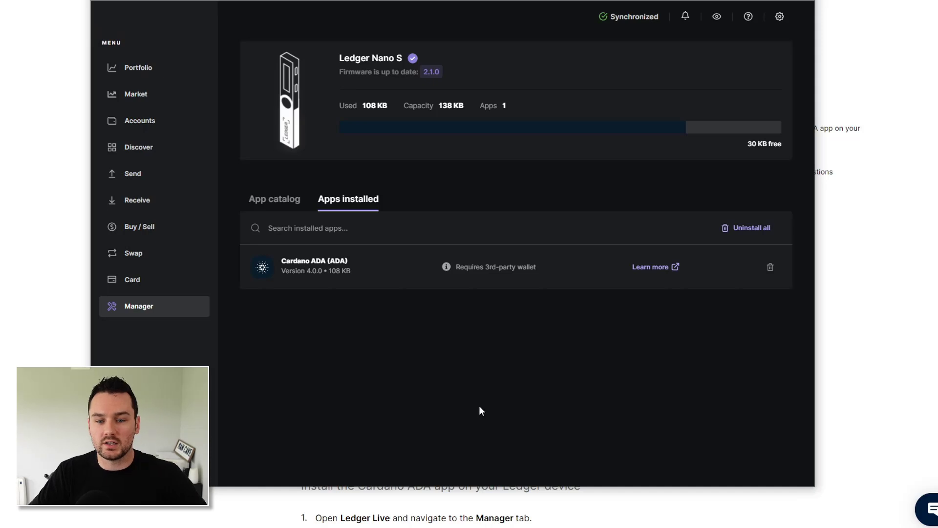
{"action": "mouse_move", "coordinate": [538, 349]}
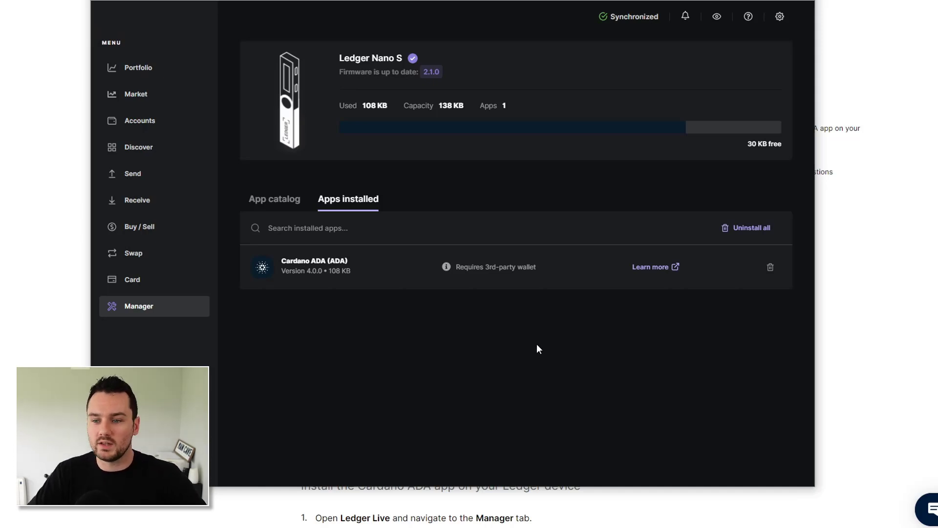
{"action": "mouse_move", "coordinate": [623, 220]}
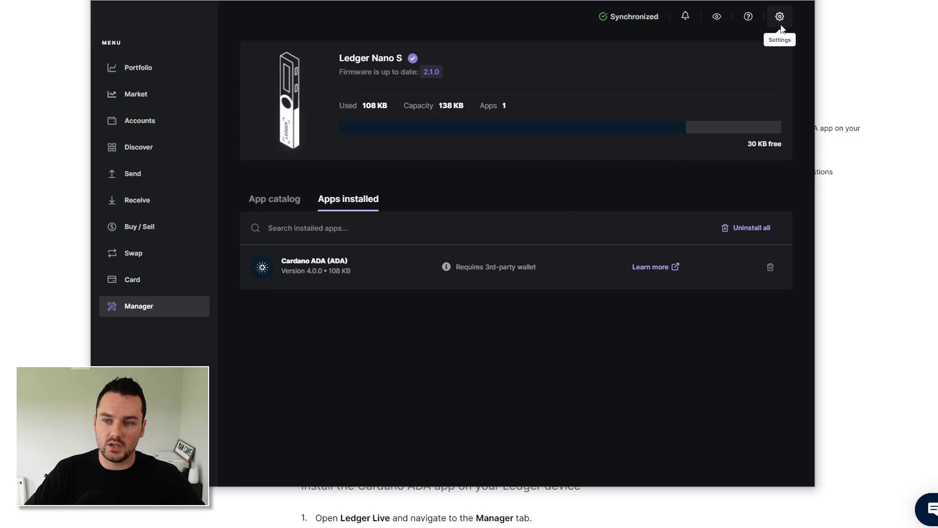
- Disable the experimental Manager provider setting and return to the Manager
{"action": "left_click", "coordinate": [779, 16]}
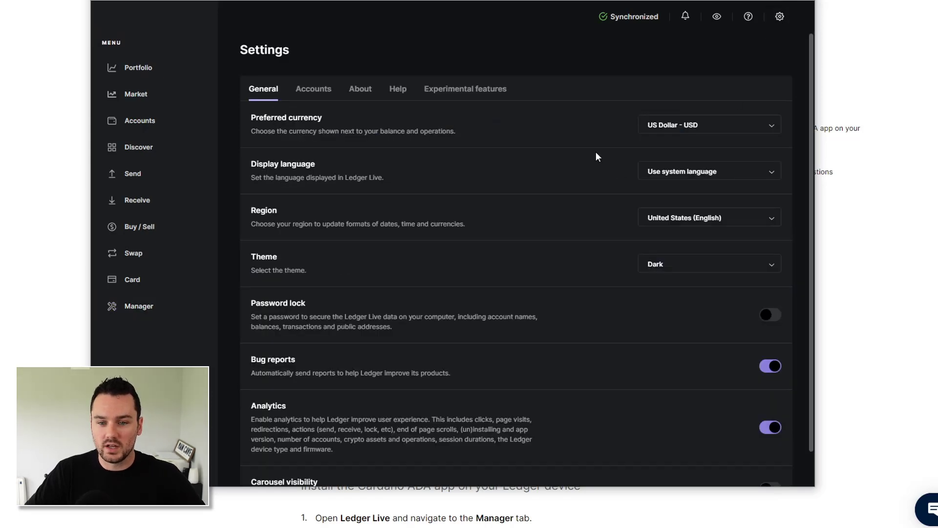
{"action": "left_click", "coordinate": [464, 88]}
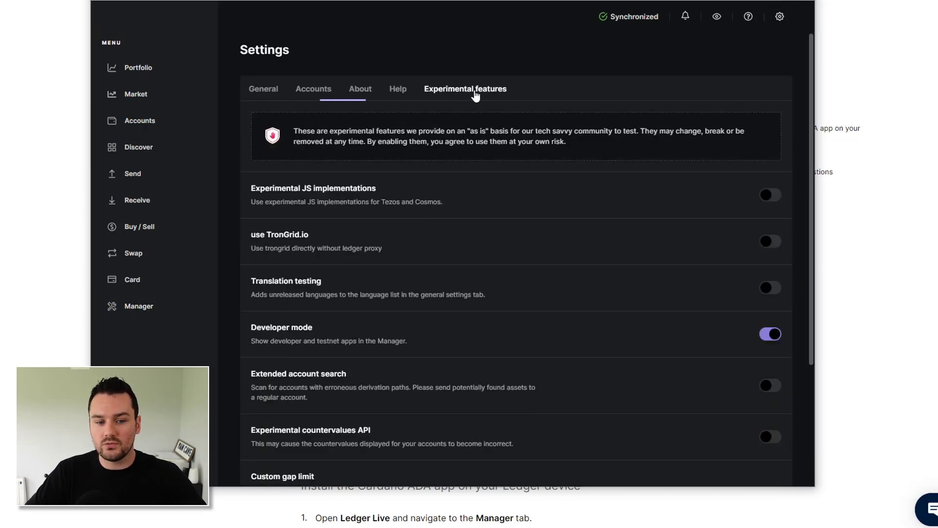
{"action": "scroll", "scroll_direction": "down", "scroll_amount": 3}
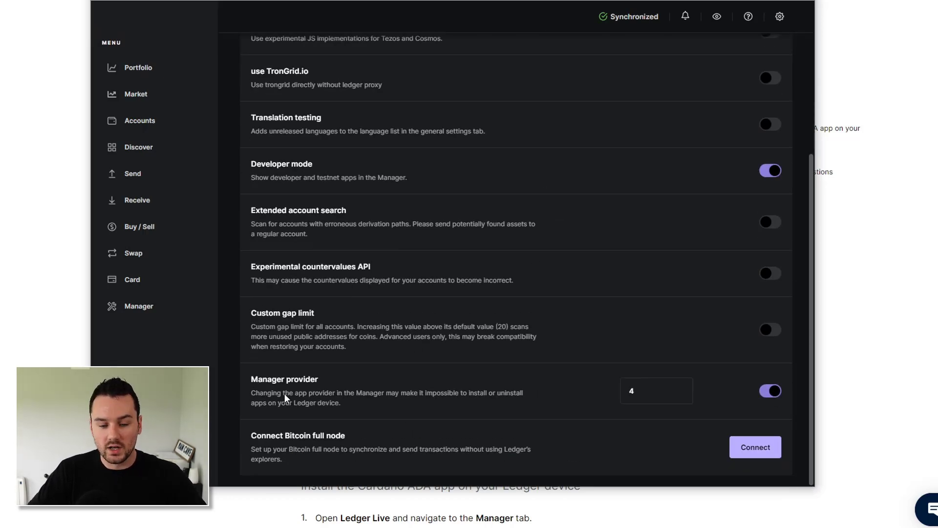
{"action": "left_click", "coordinate": [655, 390]}
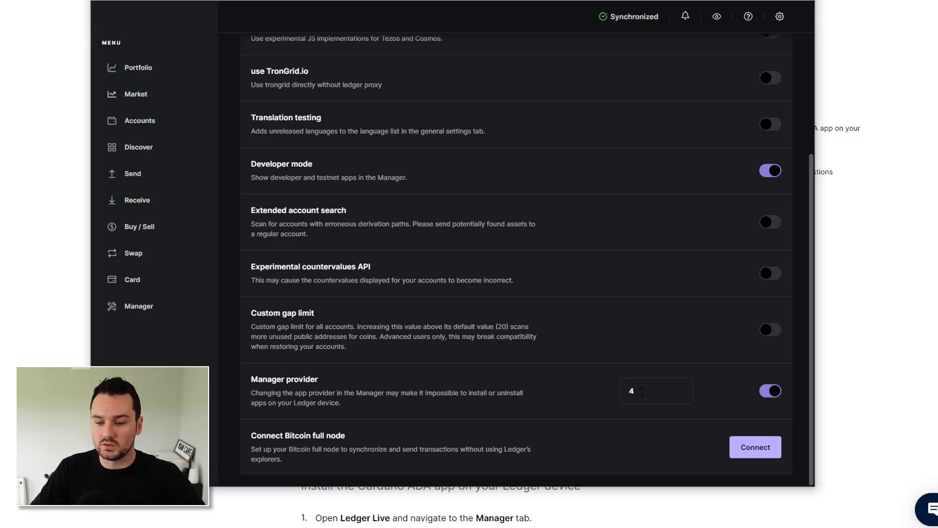
{"action": "left_click", "coordinate": [770, 390]}
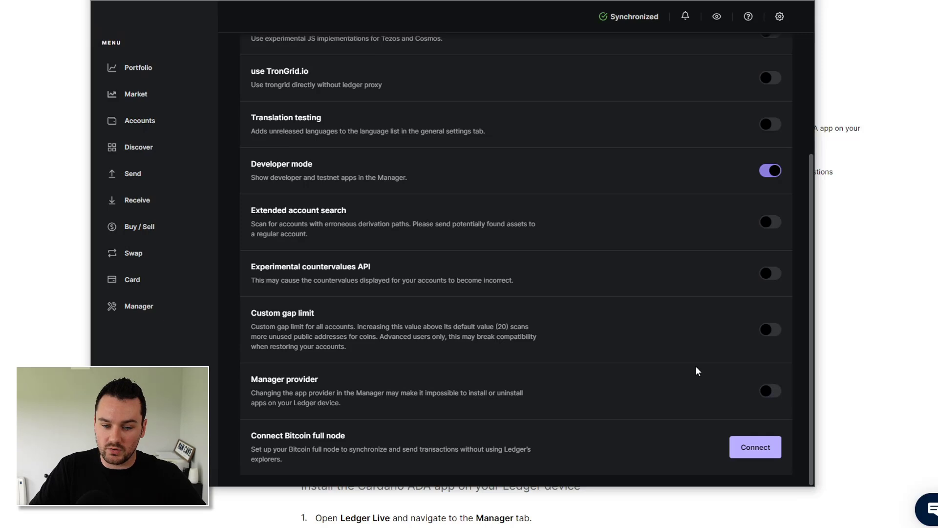
{"action": "left_click", "coordinate": [138, 306]}
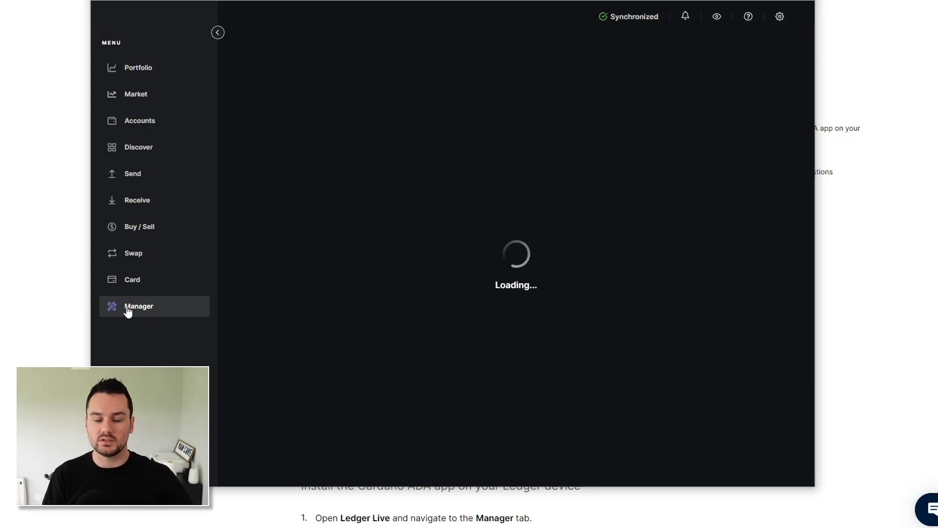
- Expand Update available to show the Cardano ADA 3.0.0 update
{"action": "left_click", "coordinate": [137, 306]}
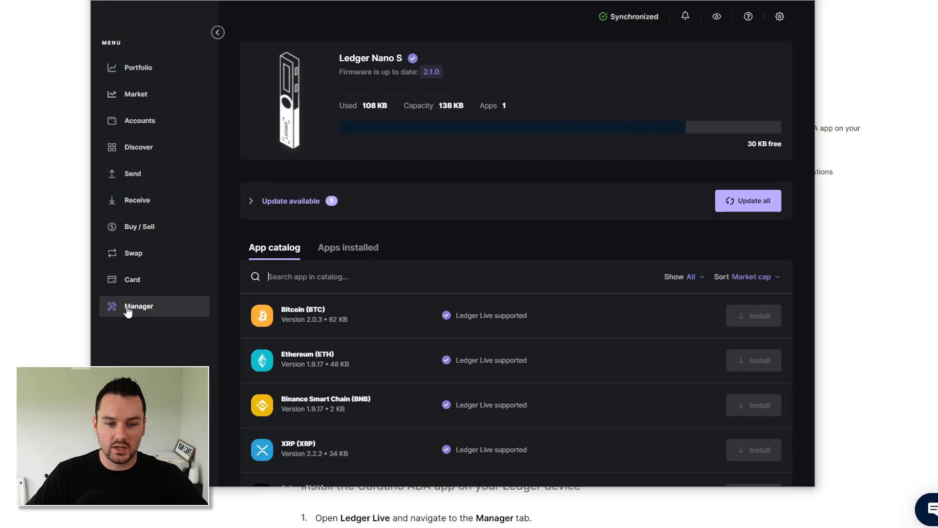
{"action": "left_click", "coordinate": [250, 201]}
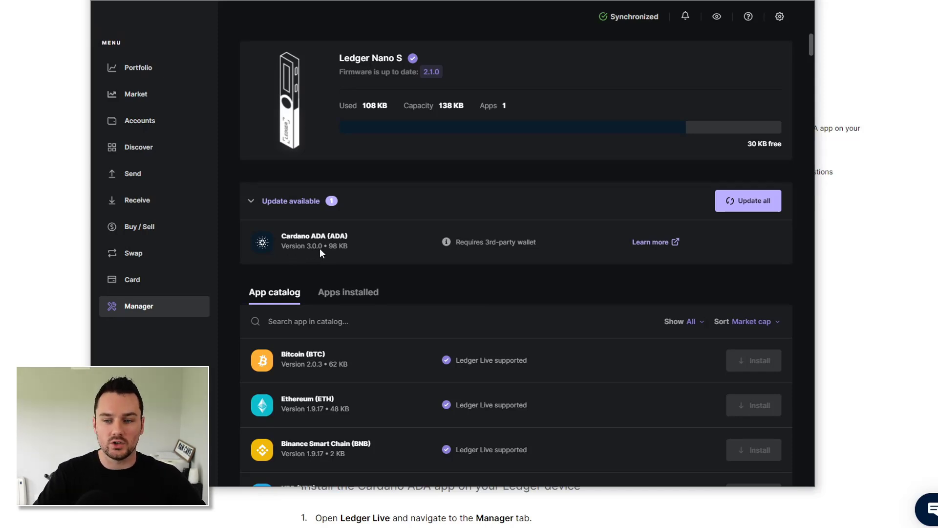
{"action": "mouse_move", "coordinate": [323, 251]}
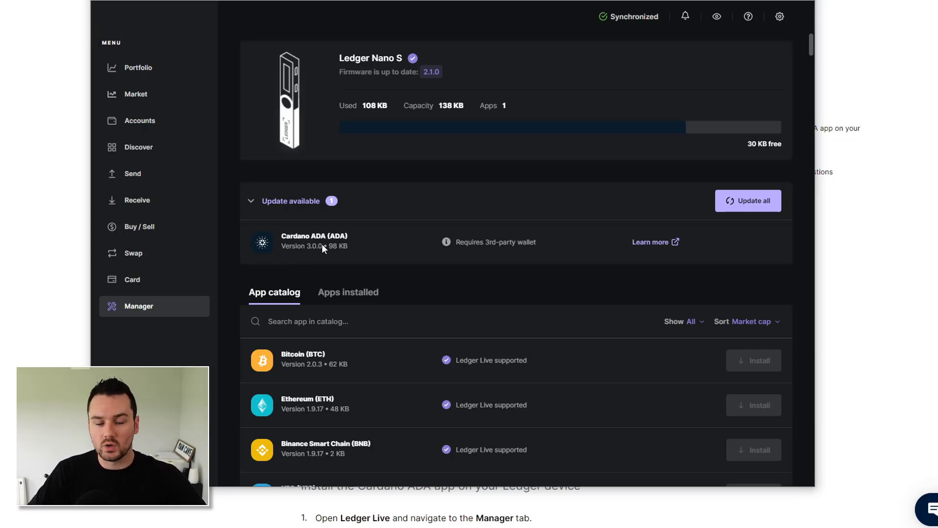
{"action": "mouse_move", "coordinate": [323, 227]}
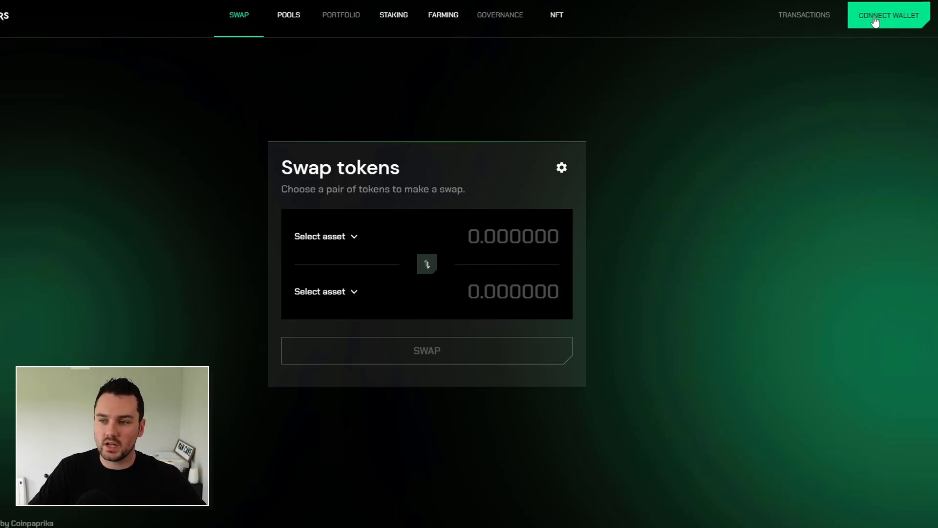
- Open the wallet dialog listing Nami, Flint, Eternl and Ledger providers
{"action": "left_click", "coordinate": [888, 15]}
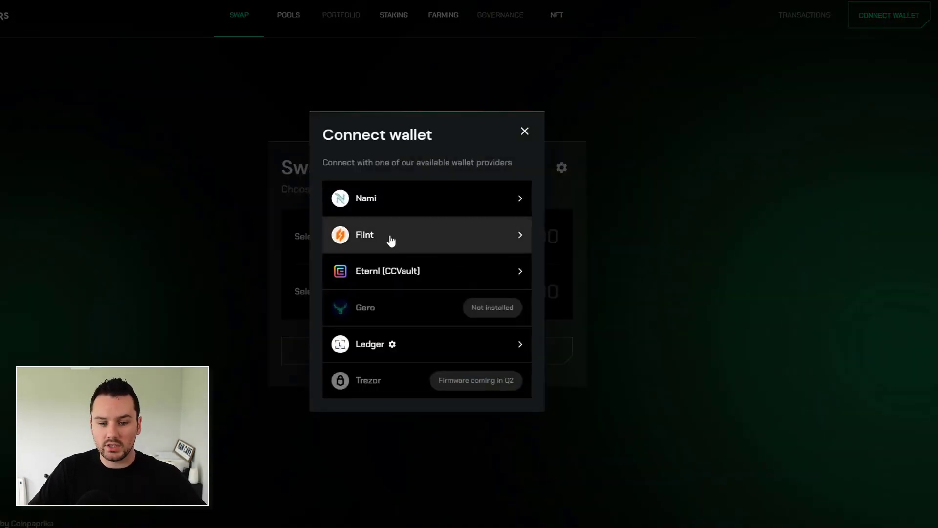
{"action": "mouse_move", "coordinate": [387, 272]}
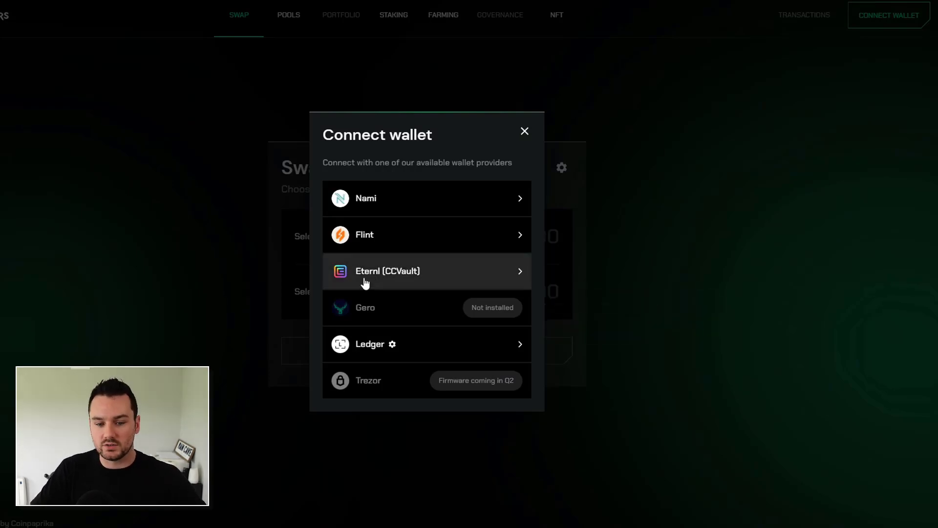
{"action": "mouse_move", "coordinate": [370, 350]}
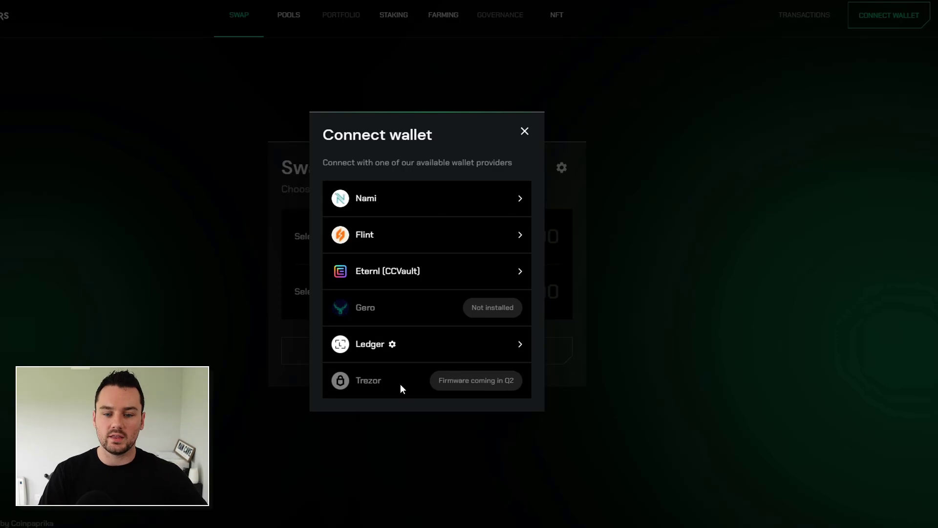
{"action": "mouse_move", "coordinate": [371, 344]}
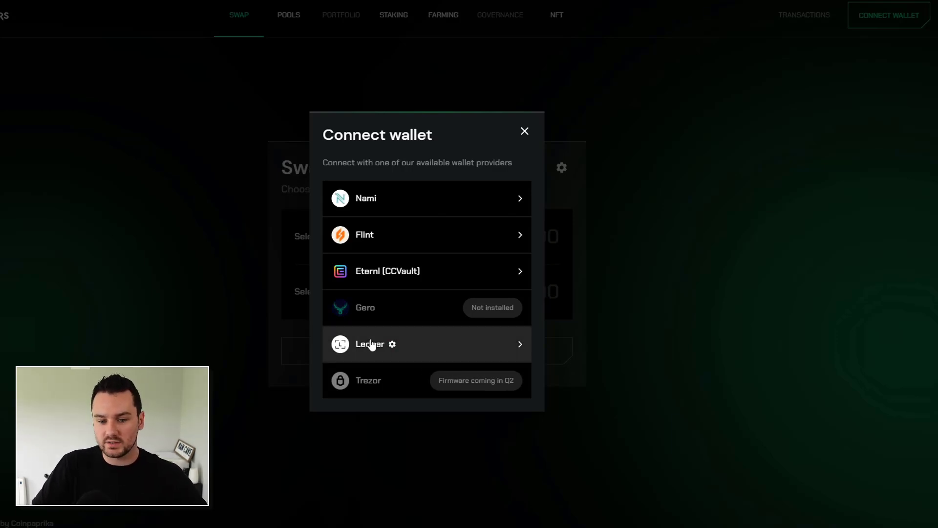
{"action": "mouse_move", "coordinate": [369, 344]}
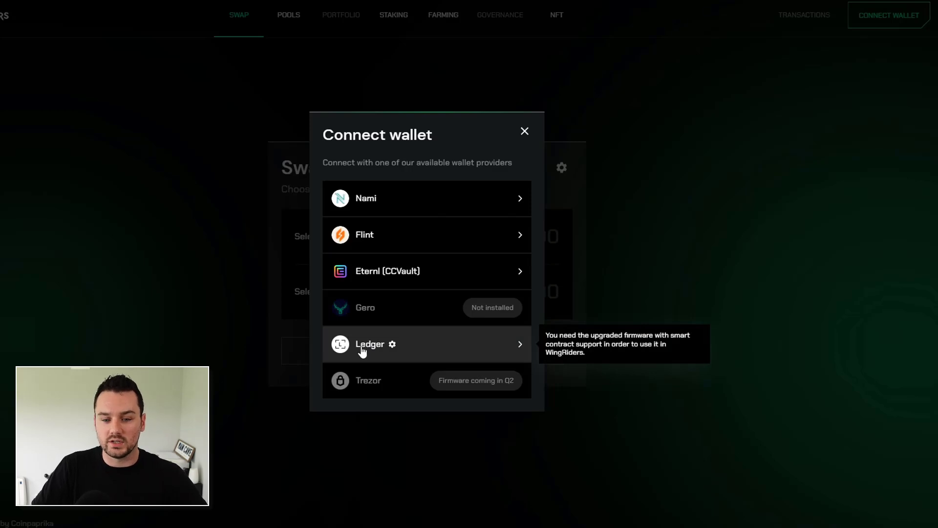
{"action": "mouse_move", "coordinate": [360, 360]}
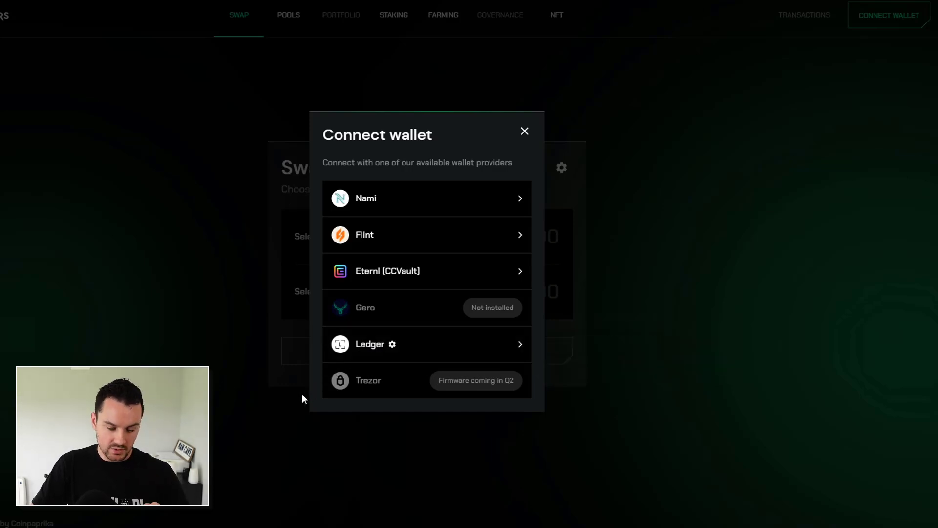
- Connect WingRiders to the Ledger Nano S wallet
{"action": "left_click", "coordinate": [370, 344]}
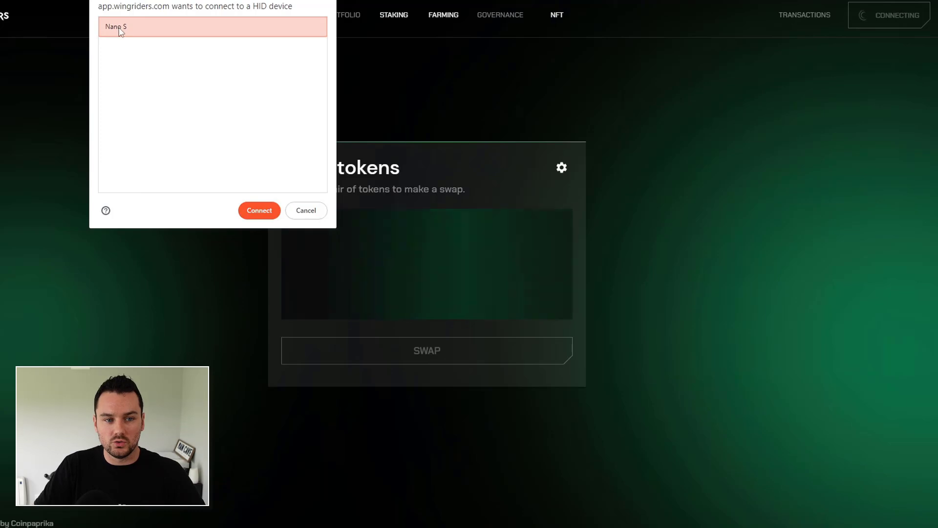
{"action": "left_click", "coordinate": [259, 210]}
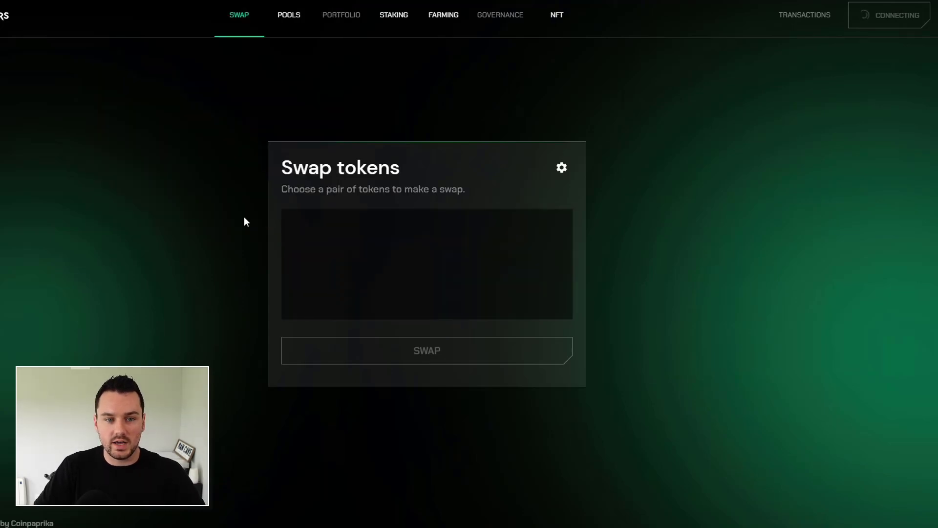
{"action": "mouse_move", "coordinate": [227, 223]}
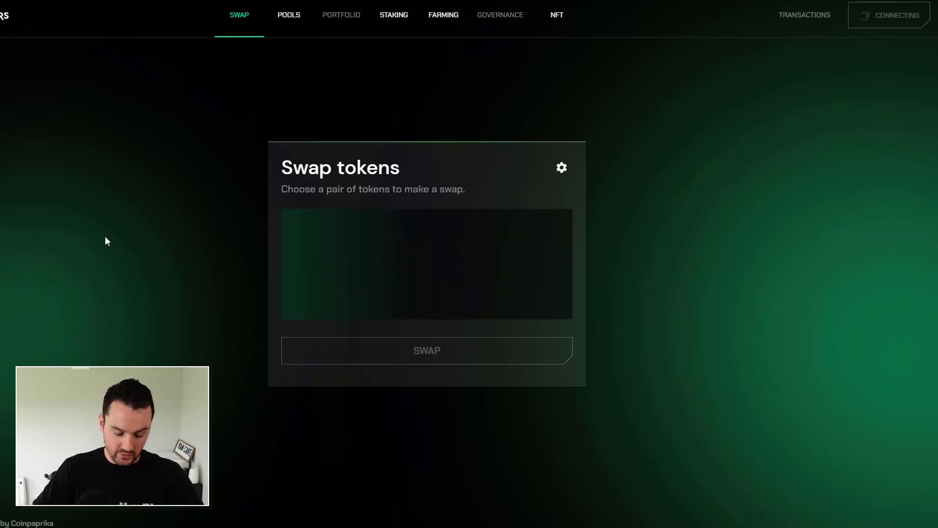
{"action": "mouse_move", "coordinate": [651, 294]}
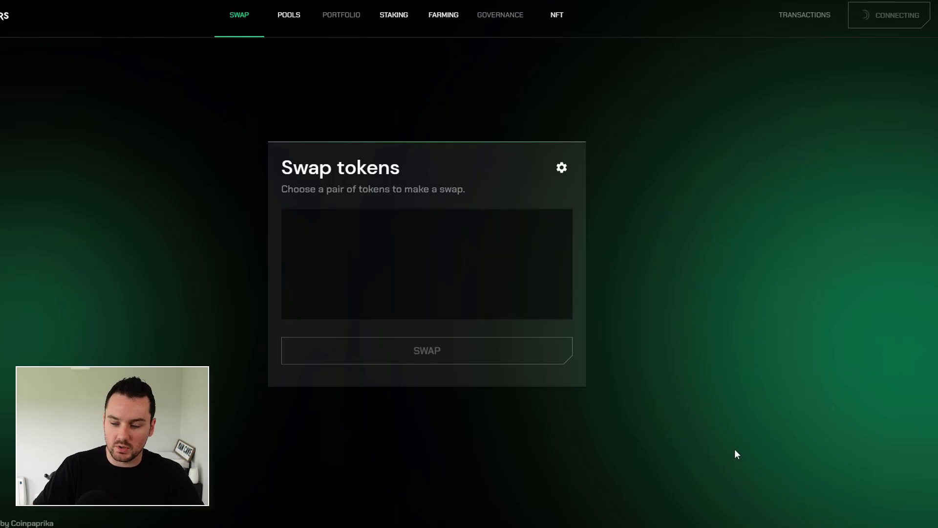
{"action": "left_click", "coordinate": [889, 15]}
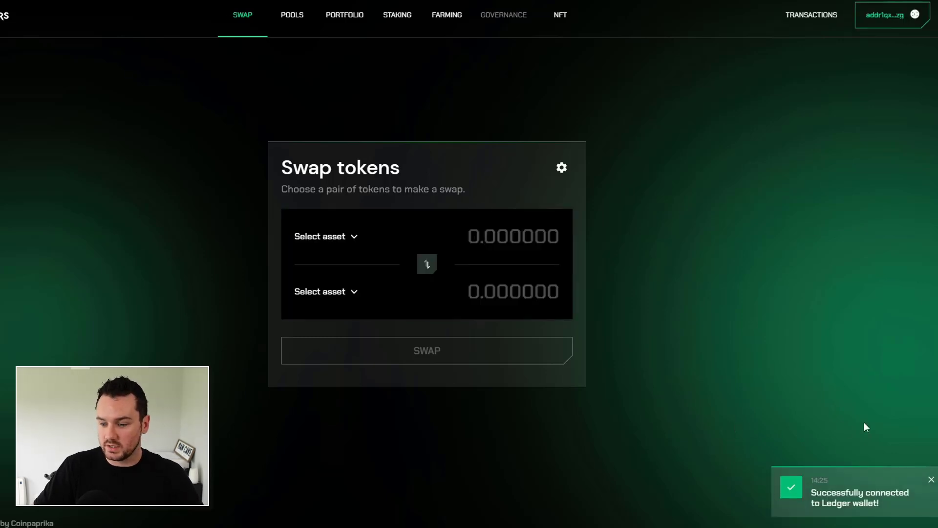
{"action": "mouse_move", "coordinate": [880, 477]}
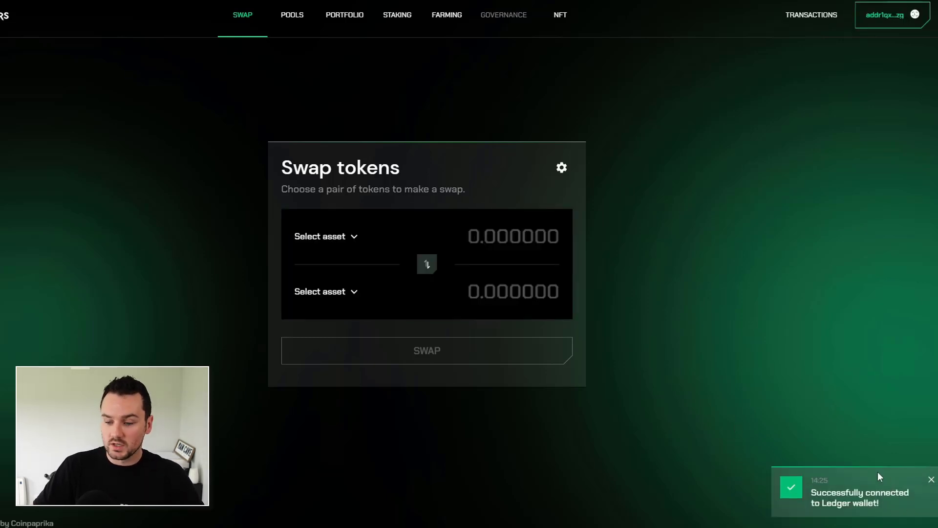
- Set up a 10 ADA to LQ swap and open its confirmation
{"action": "left_click", "coordinate": [320, 235]}
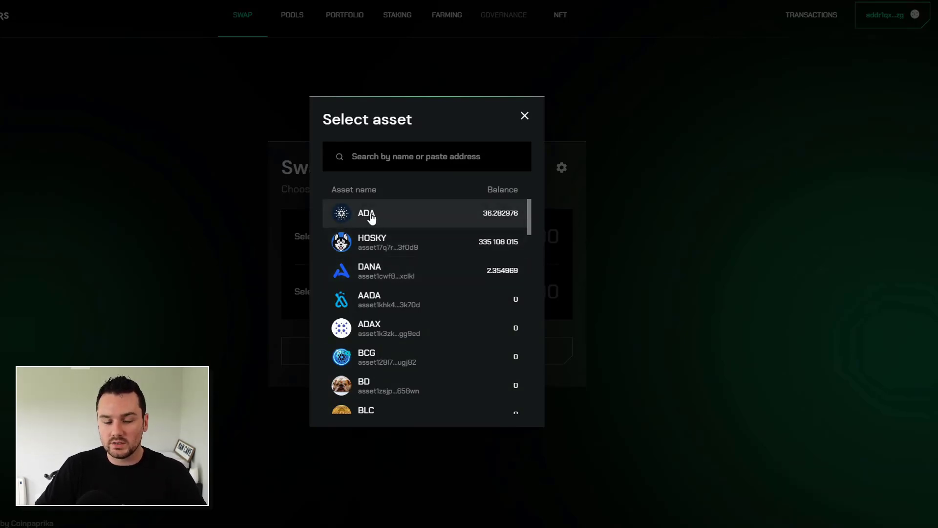
{"action": "left_click", "coordinate": [366, 213]}
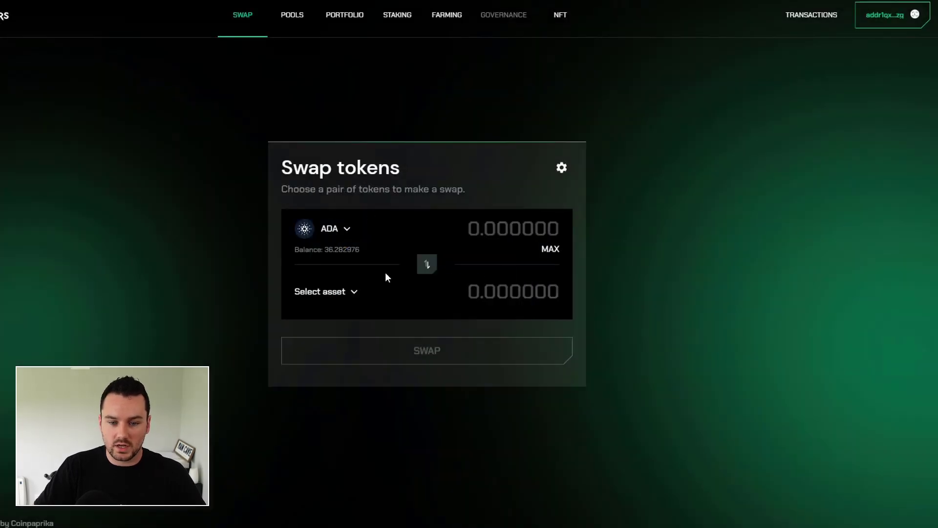
{"action": "left_click", "coordinate": [320, 292]}
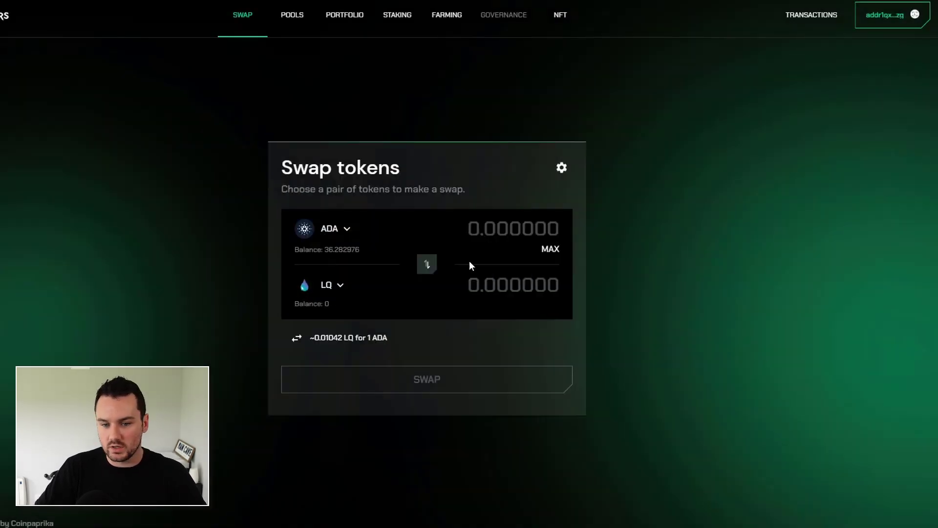
{"action": "type", "text": "10"}
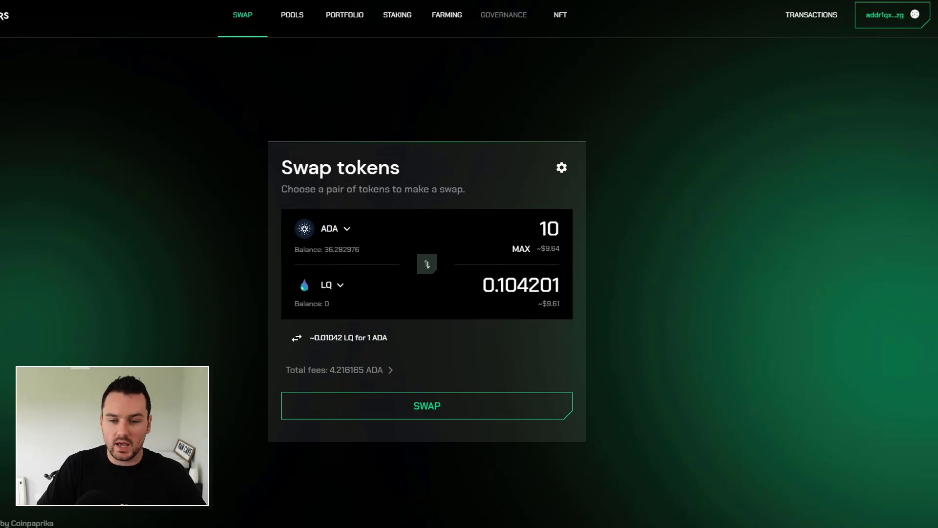
{"action": "left_click", "coordinate": [560, 229]}
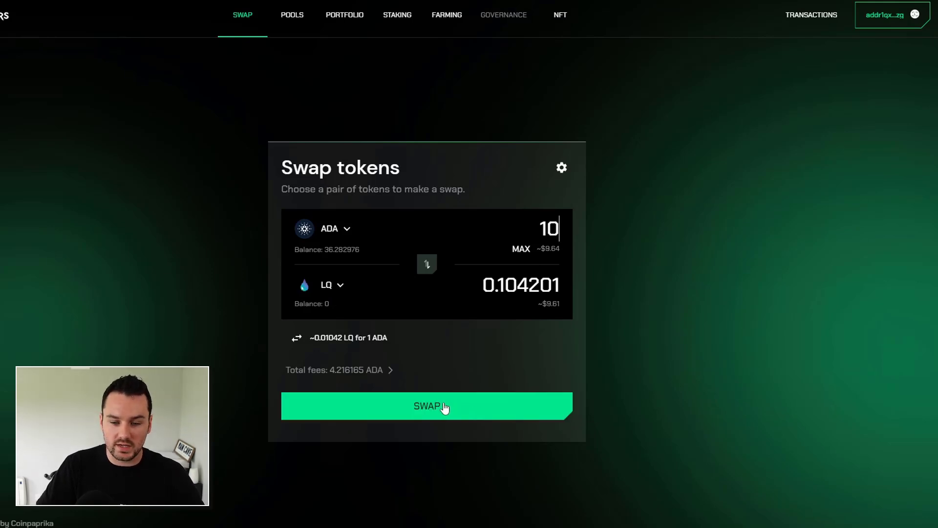
{"action": "left_click", "coordinate": [426, 406]}
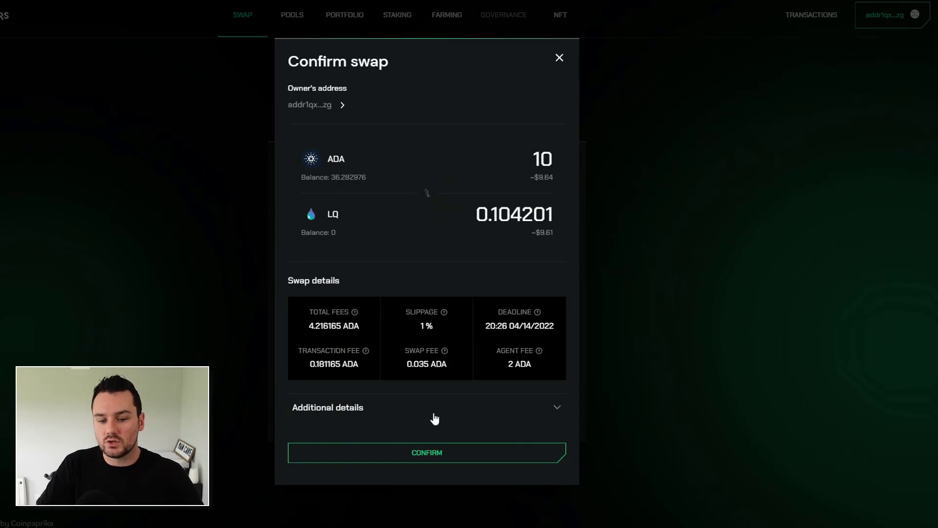
- Confirm and submit the 10 ADA to LQ swap request
{"action": "left_click", "coordinate": [426, 452]}
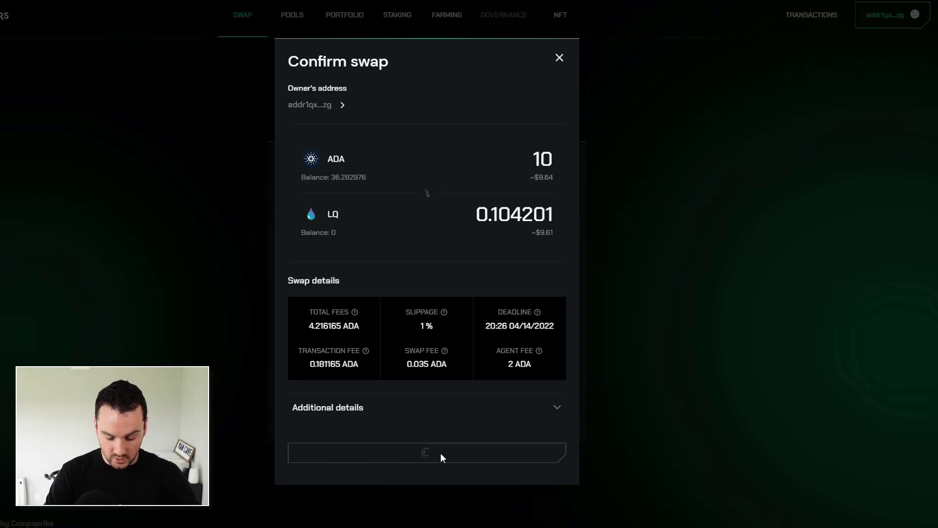
{"action": "left_click", "coordinate": [426, 452]}
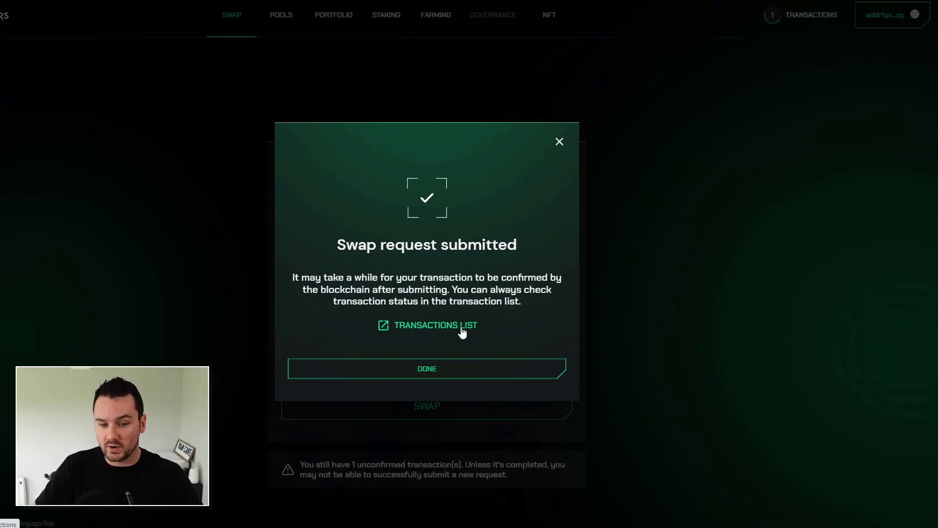
- Open the transactions list and expand the collateral creation warning
{"action": "left_click", "coordinate": [435, 326]}
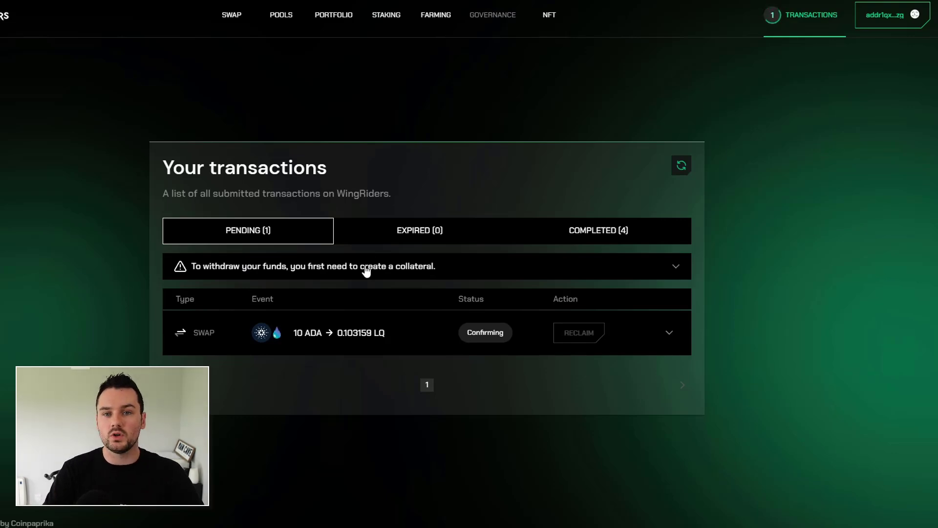
{"action": "left_click", "coordinate": [675, 266]}
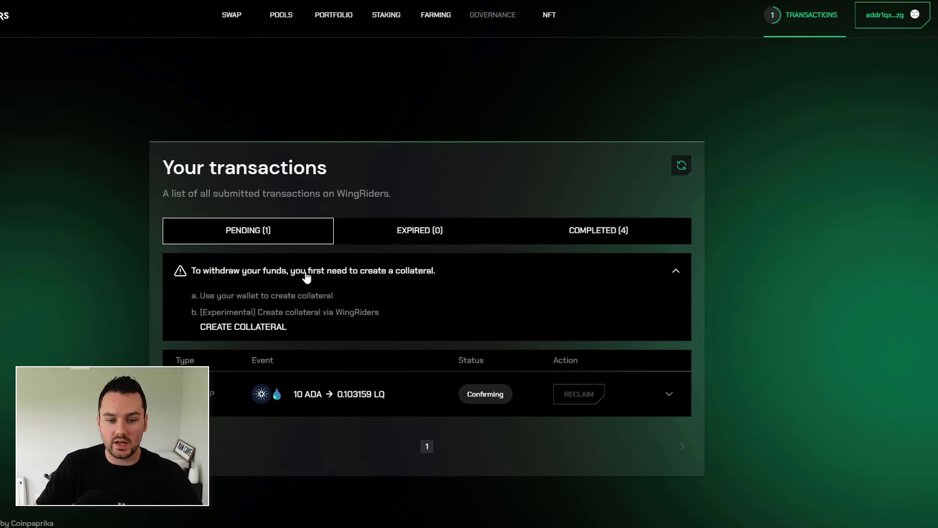
{"action": "mouse_move", "coordinate": [258, 327]}
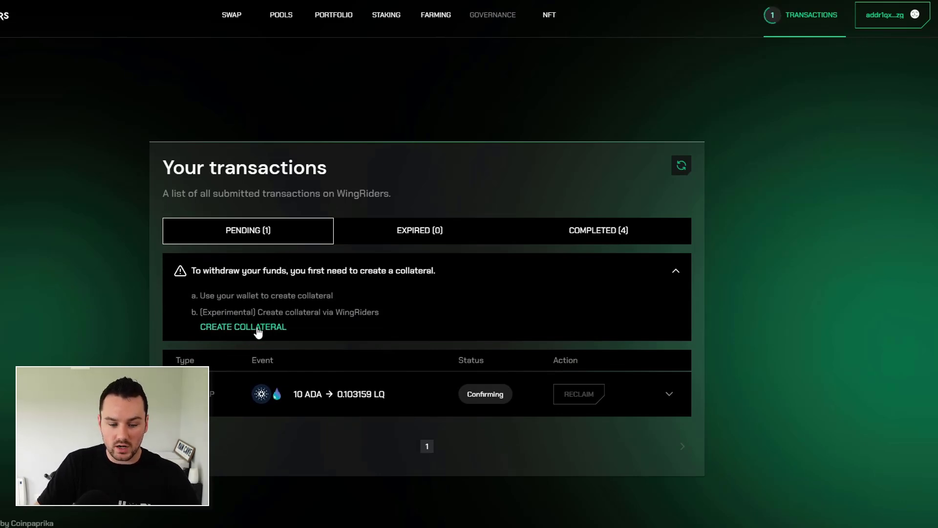
- Submit a request to create a 5 ADA collateral
{"action": "left_click", "coordinate": [242, 327]}
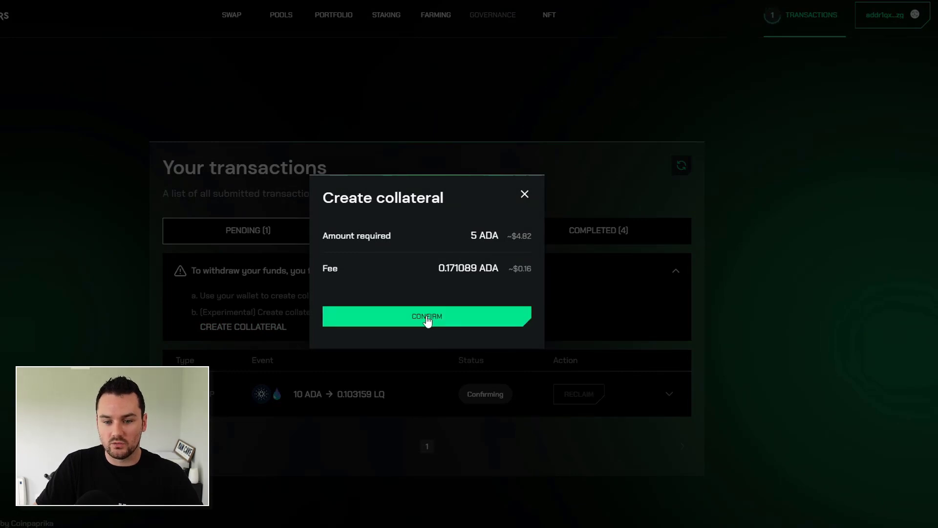
{"action": "left_click", "coordinate": [426, 317]}
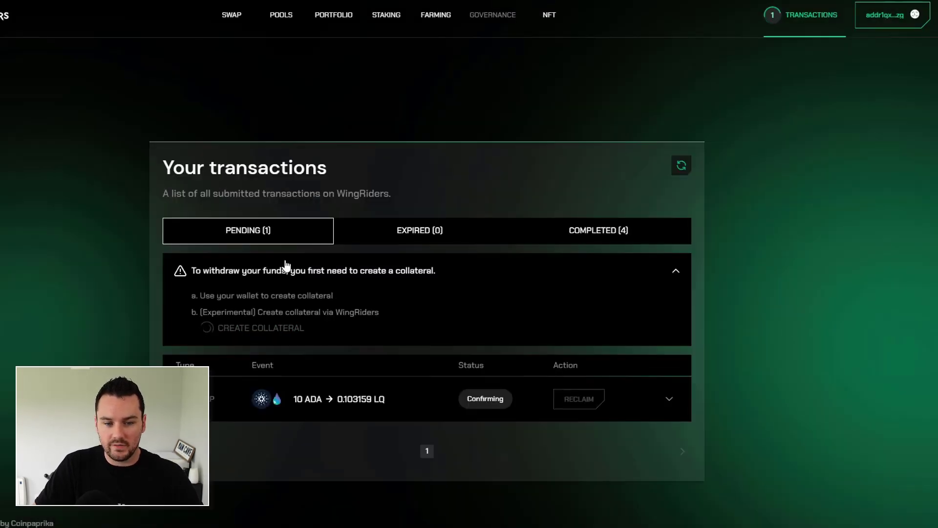
{"action": "left_click", "coordinate": [675, 270]}
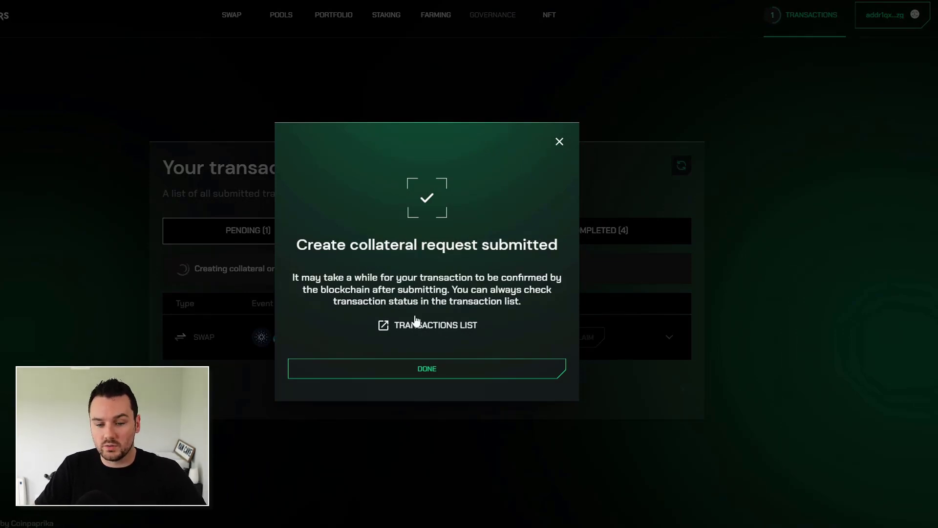
- Dismiss the collateral notice and check the Pending transactions status
{"action": "left_click", "coordinate": [426, 368]}
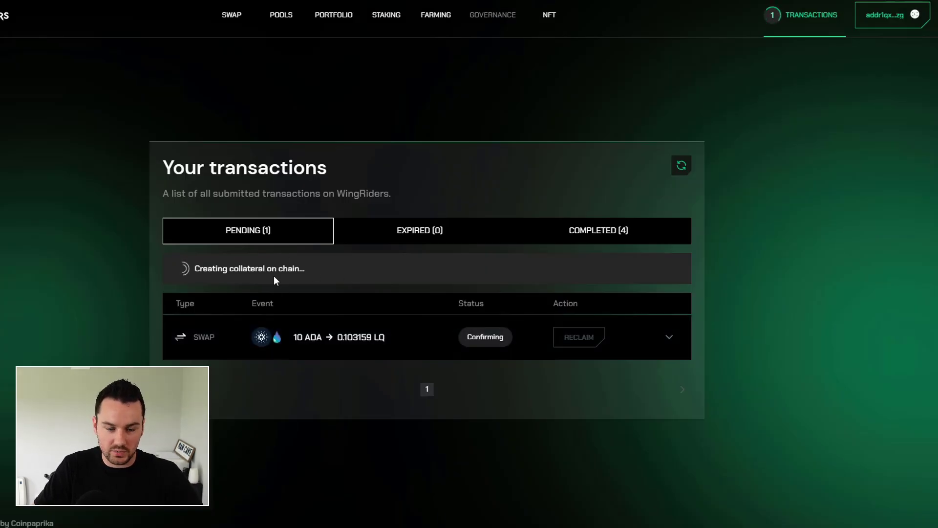
{"action": "mouse_move", "coordinate": [335, 290]}
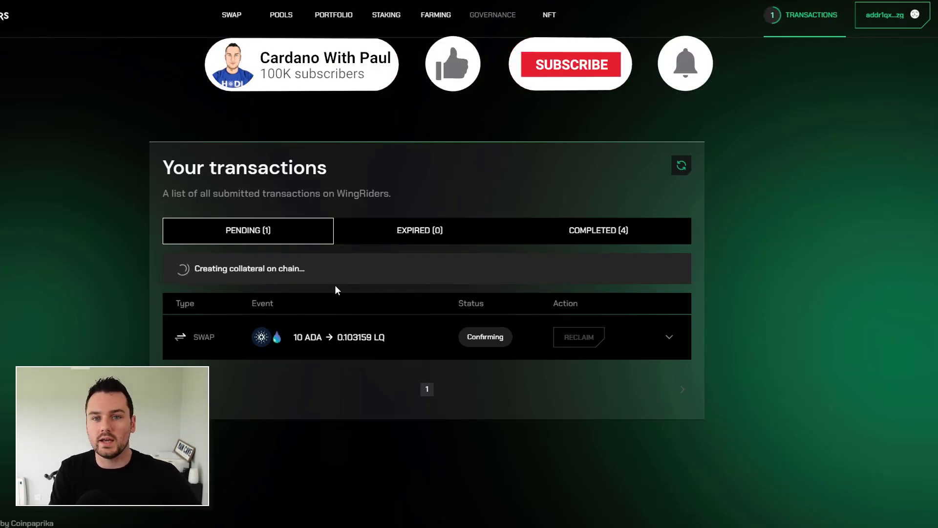
{"action": "left_click", "coordinate": [569, 64]}
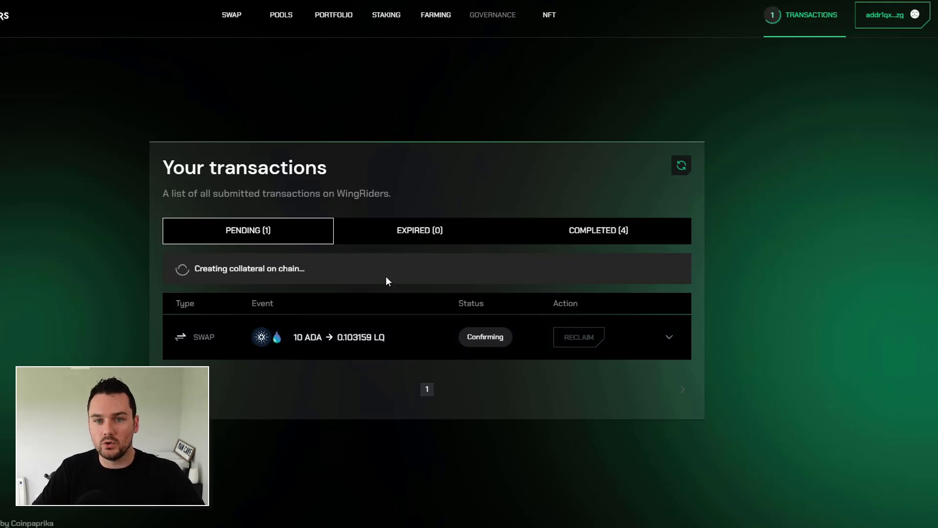
{"action": "mouse_move", "coordinate": [192, 75]}
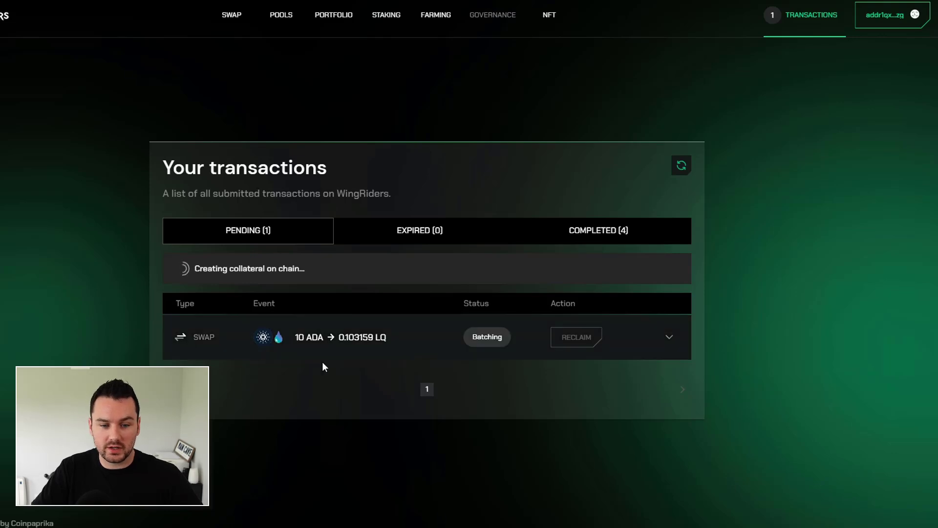
{"action": "mouse_move", "coordinate": [368, 349]}
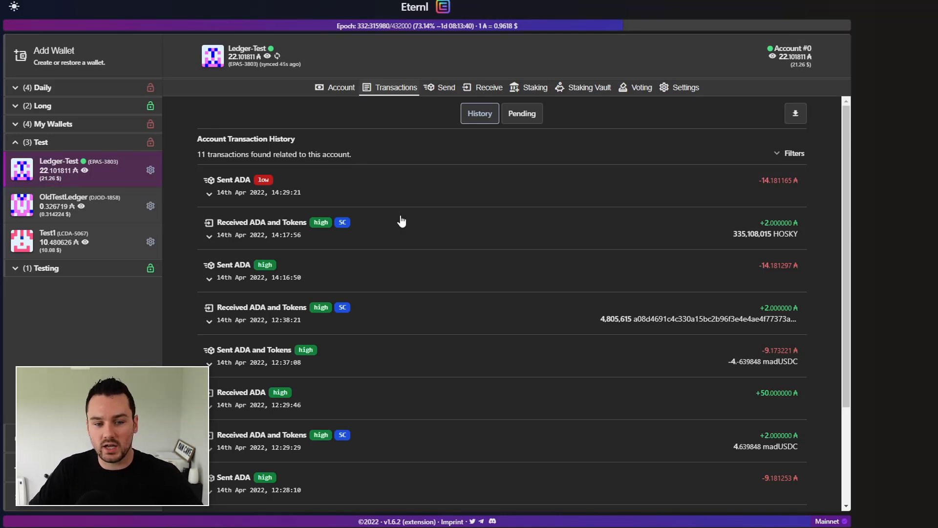
{"action": "mouse_move", "coordinate": [234, 205]}
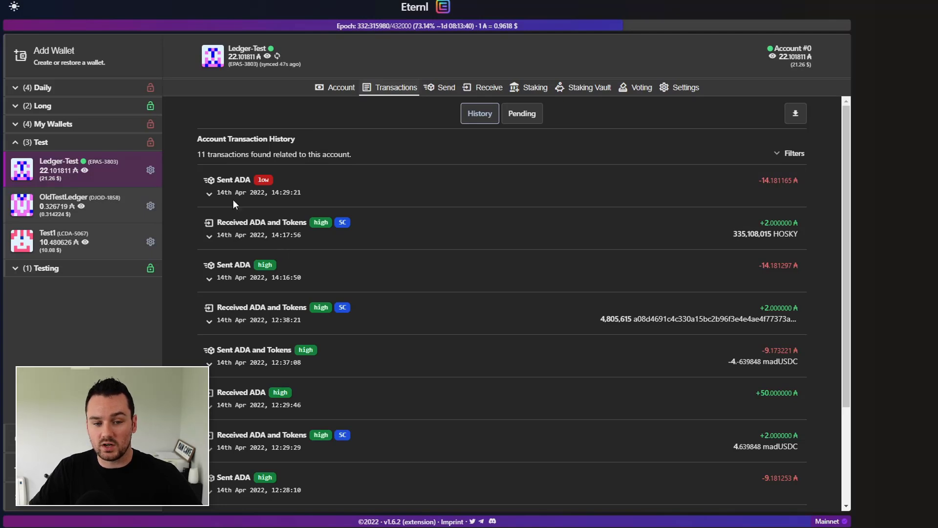
{"action": "mouse_move", "coordinate": [233, 187]}
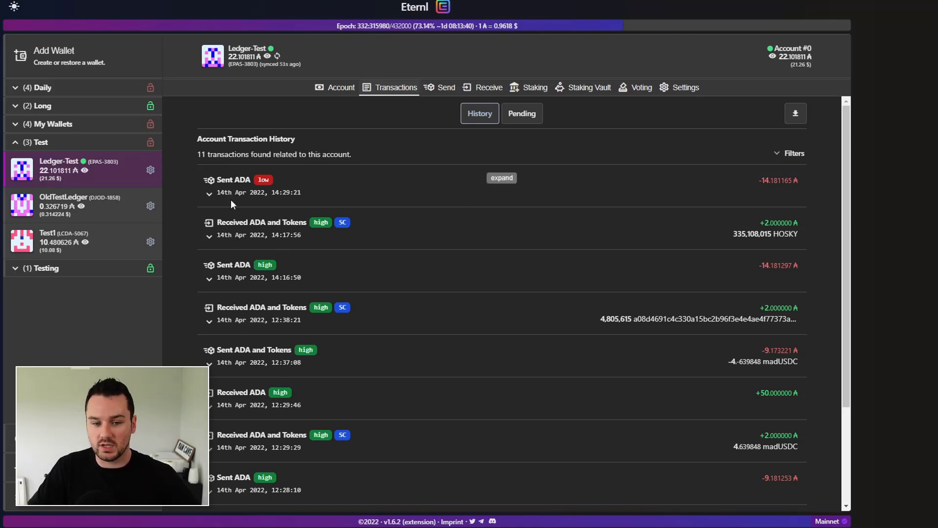
{"action": "mouse_move", "coordinate": [401, 170]}
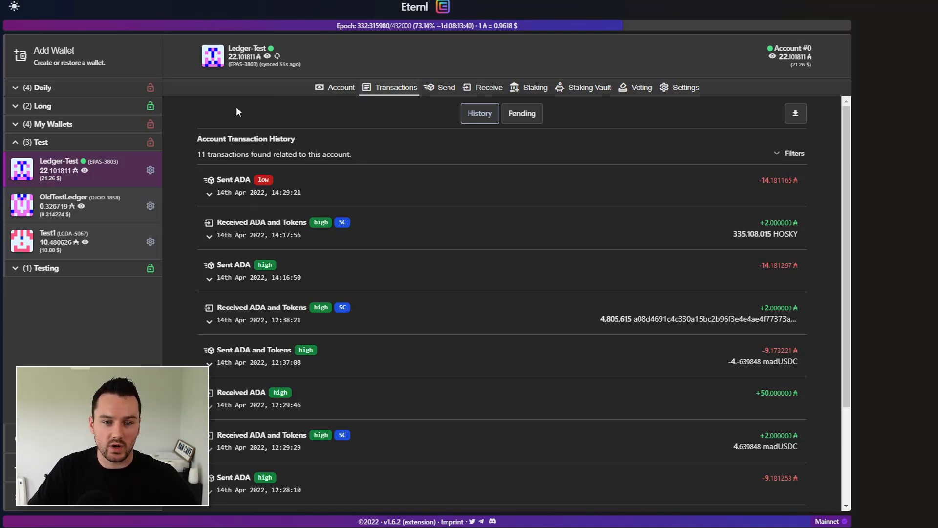
{"action": "mouse_move", "coordinate": [500, 203]}
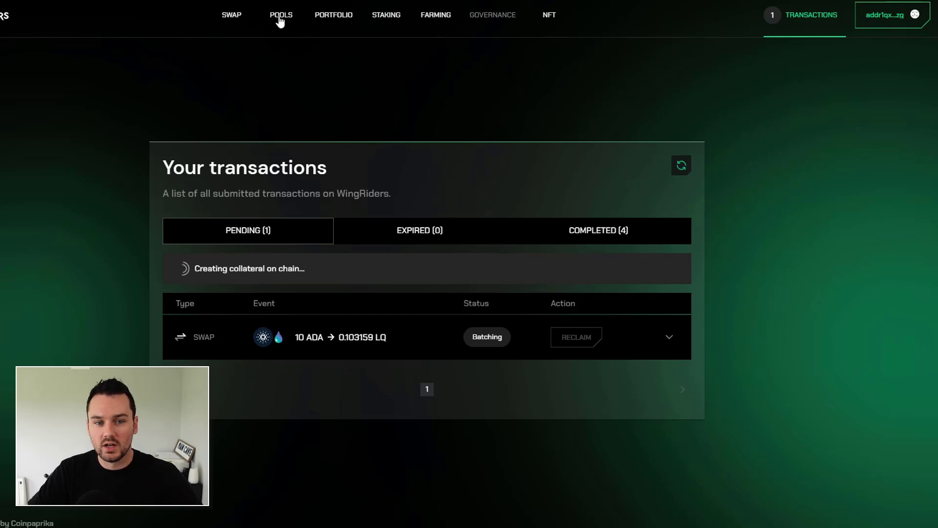
- View the pools list, then the transactions list, as the ADA→LQ swap completes
{"action": "left_click", "coordinate": [280, 15]}
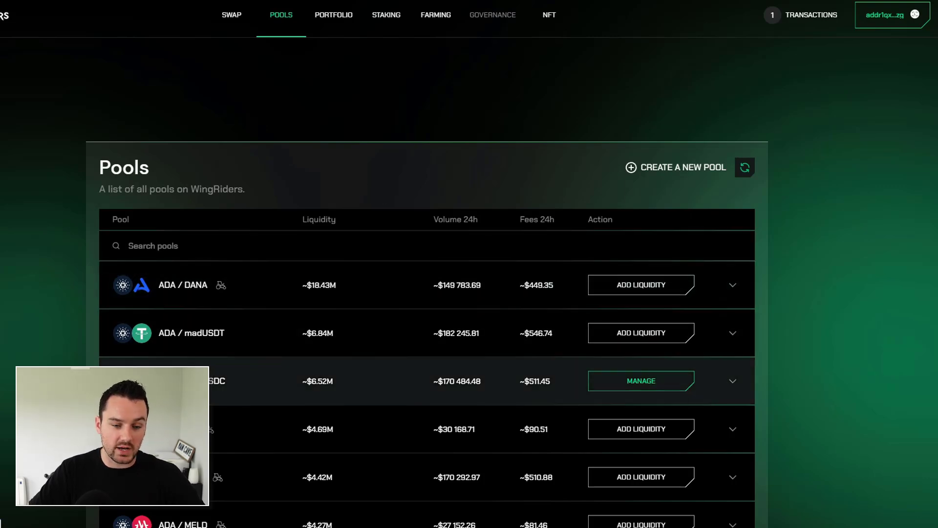
{"action": "mouse_move", "coordinate": [646, 397]}
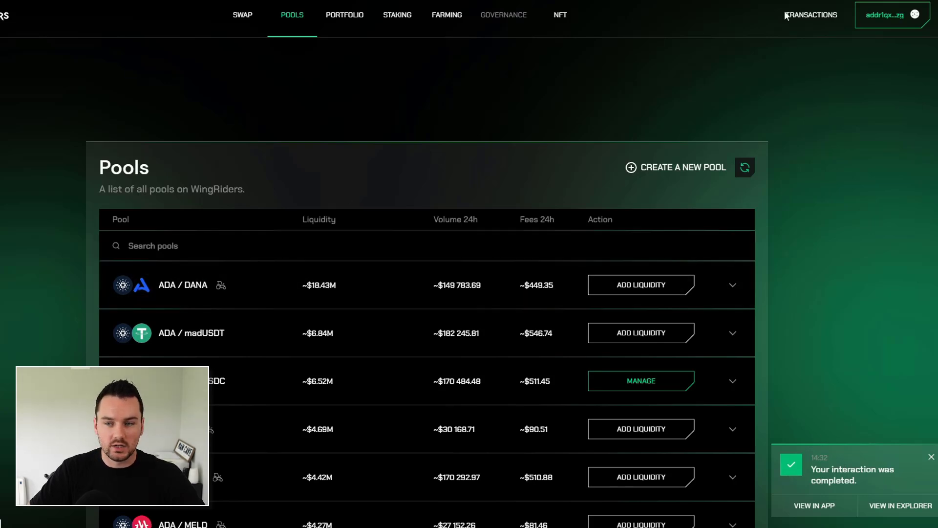
{"action": "left_click", "coordinate": [812, 14]}
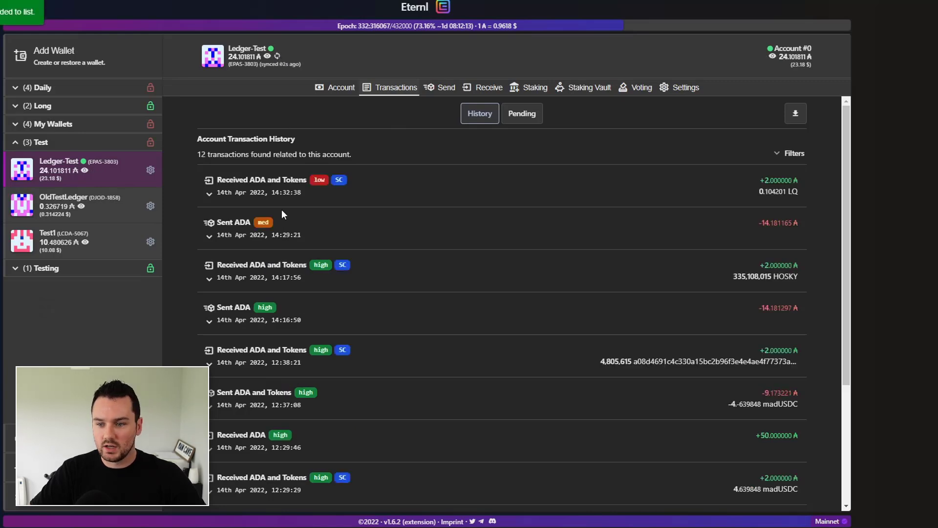
{"action": "mouse_move", "coordinate": [389, 164]}
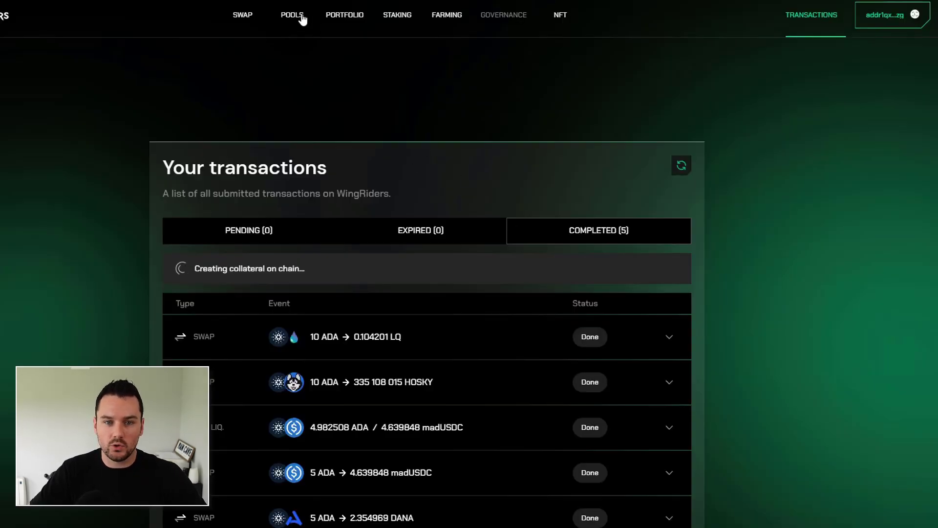
- Deposit 4.949658 ADA and 2.354969 DANA into the ADA/DANA pool and confirm the request
{"action": "left_click", "coordinate": [292, 14]}
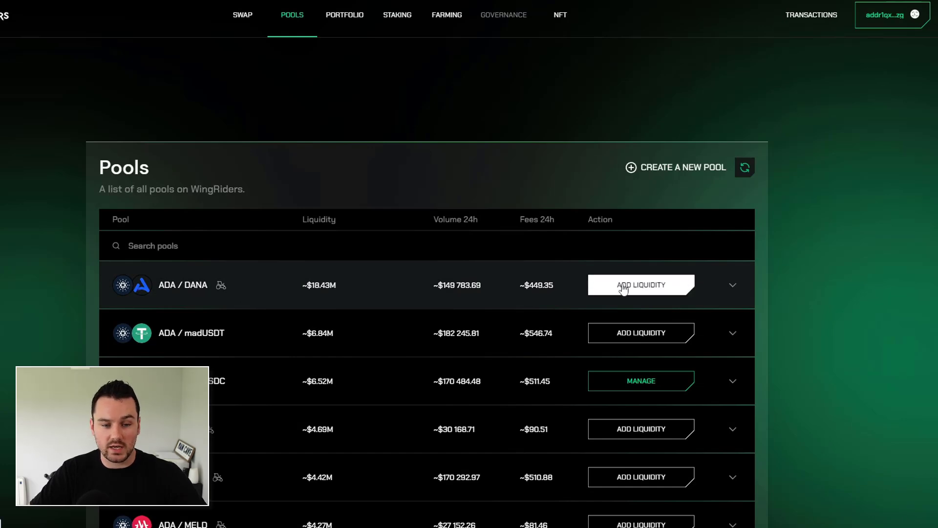
{"action": "left_click", "coordinate": [641, 285]}
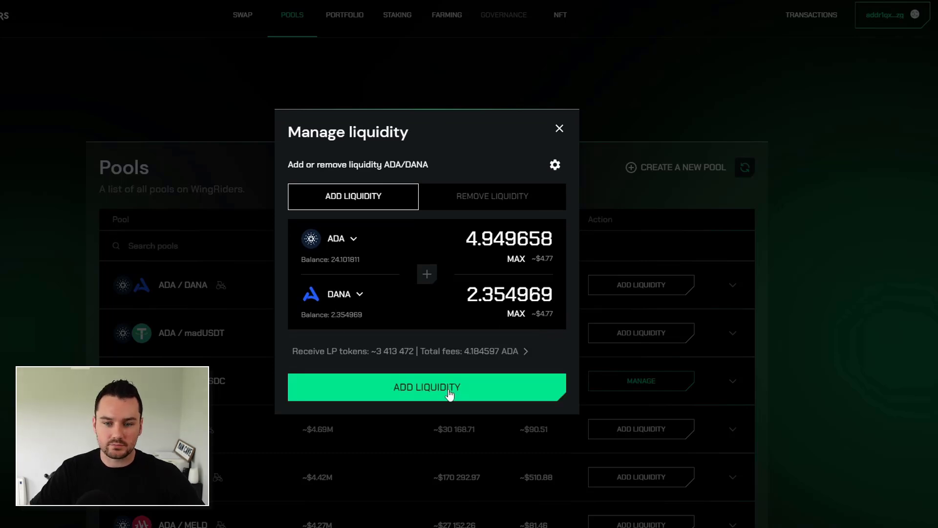
{"action": "left_click", "coordinate": [427, 386]}
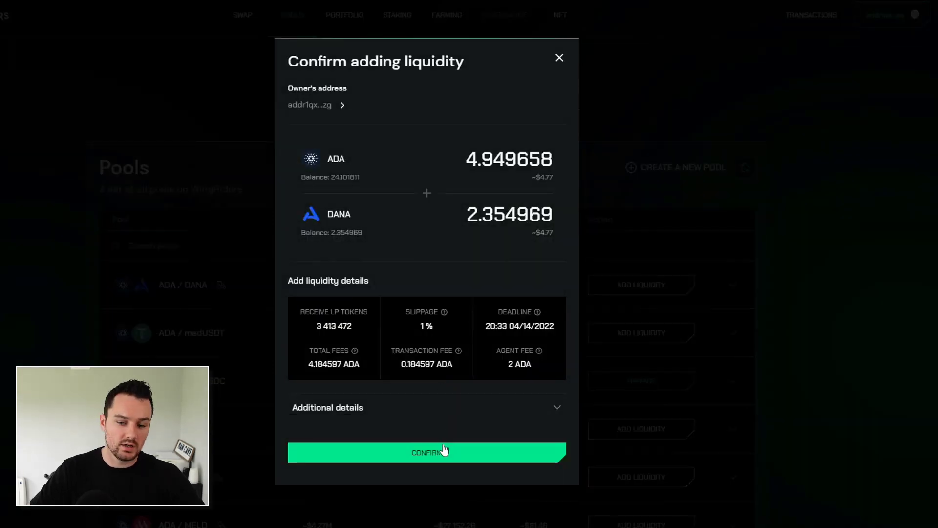
{"action": "left_click", "coordinate": [427, 452]}
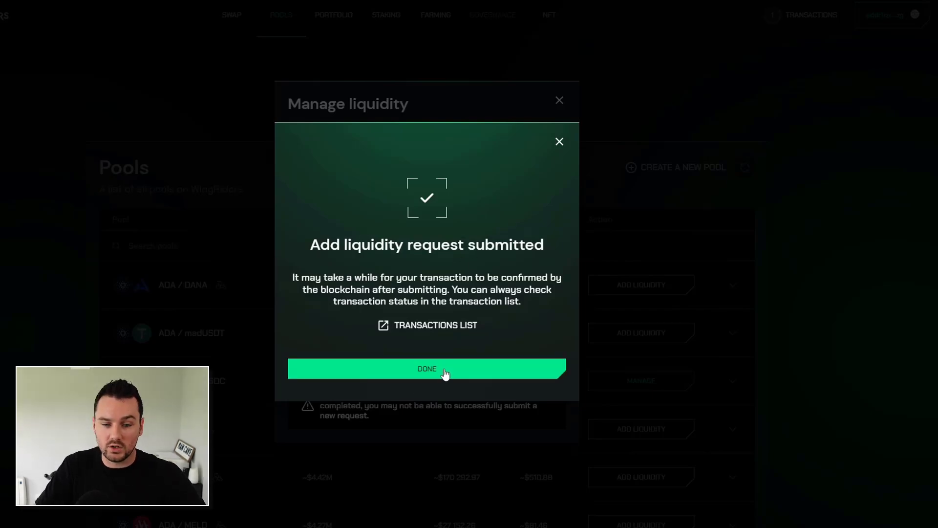
{"action": "left_click", "coordinate": [427, 369]}
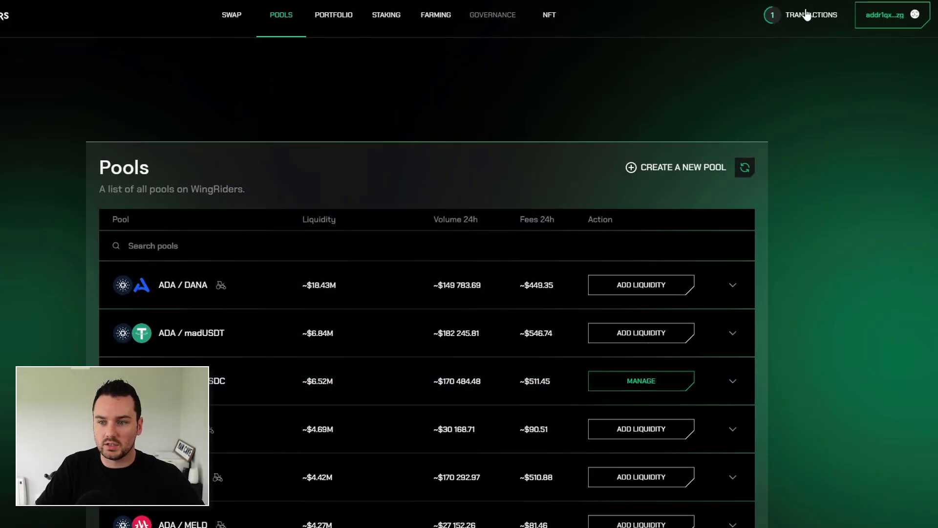
- Confirm no transactions are pending and six completed, then return to the pools list
{"action": "left_click", "coordinate": [811, 14]}
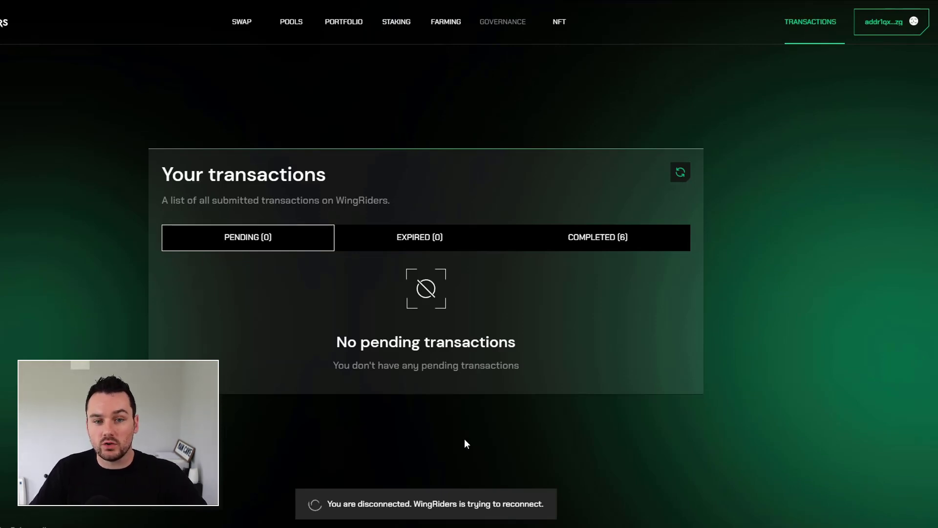
{"action": "mouse_move", "coordinate": [513, 119]}
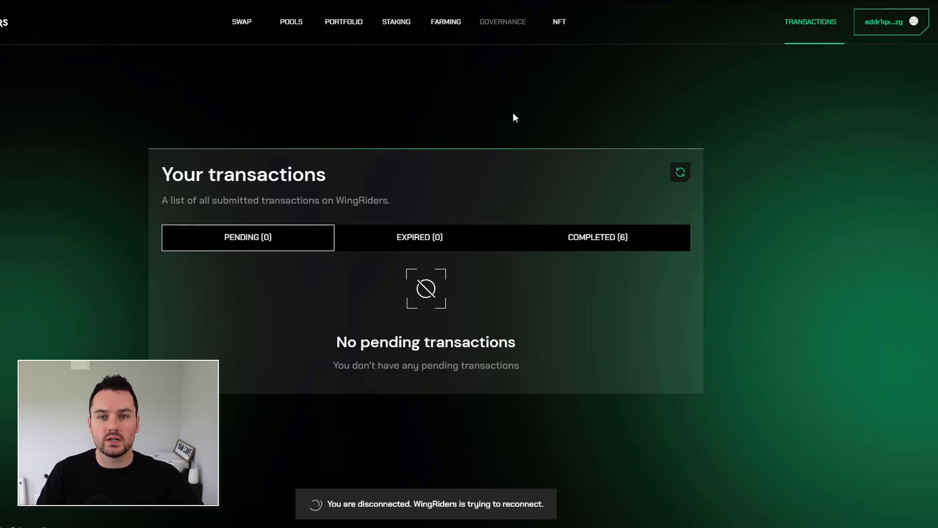
{"action": "mouse_move", "coordinate": [442, 257]}
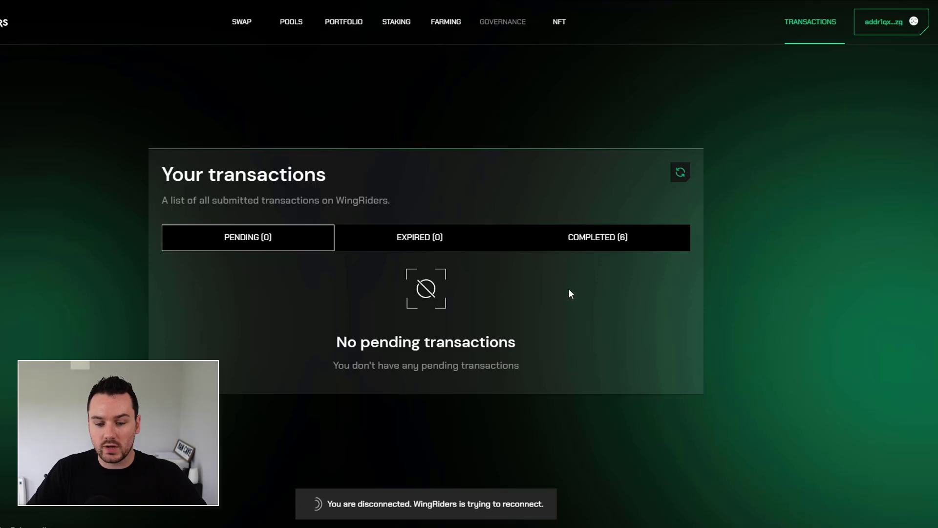
{"action": "left_click", "coordinate": [290, 21]}
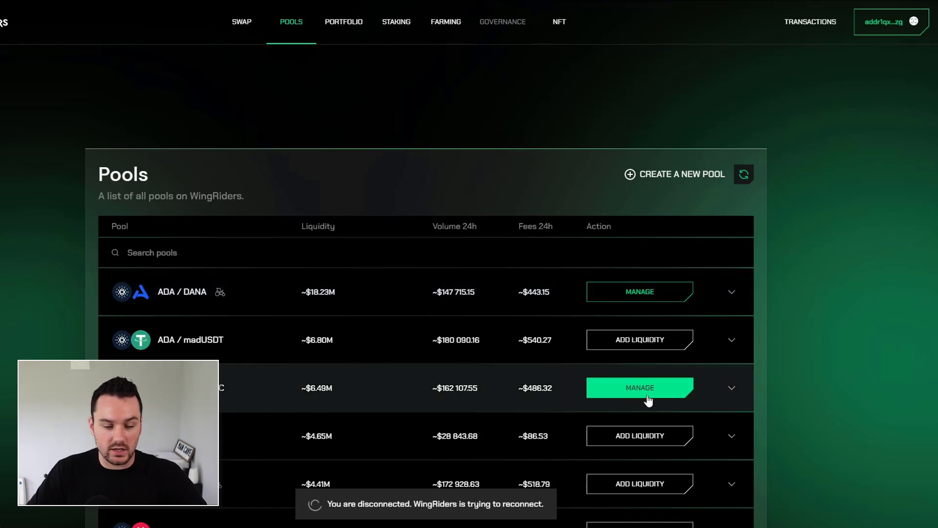
{"action": "mouse_move", "coordinate": [639, 292]}
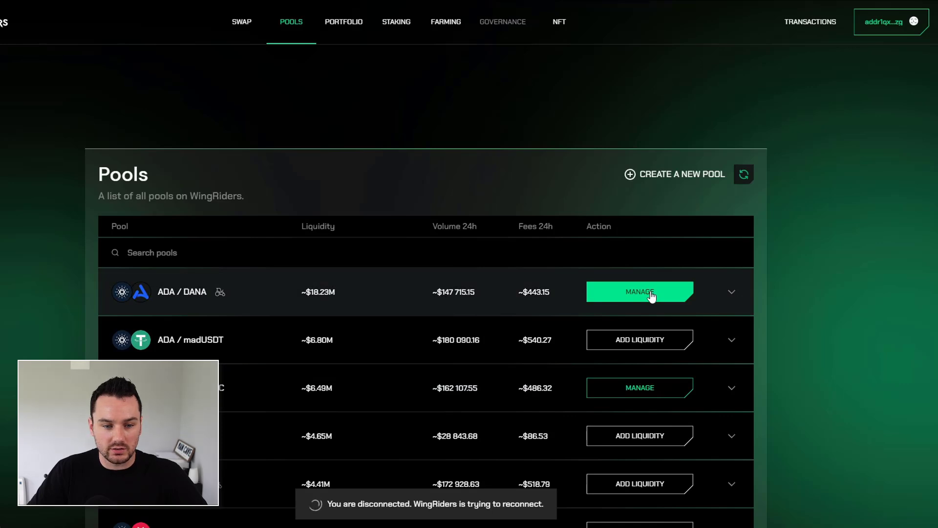
- Remove 100% of the ADA/DANA position, about 4.95 ADA and 2.35 DANA, and confirm
{"action": "left_click", "coordinate": [639, 291]}
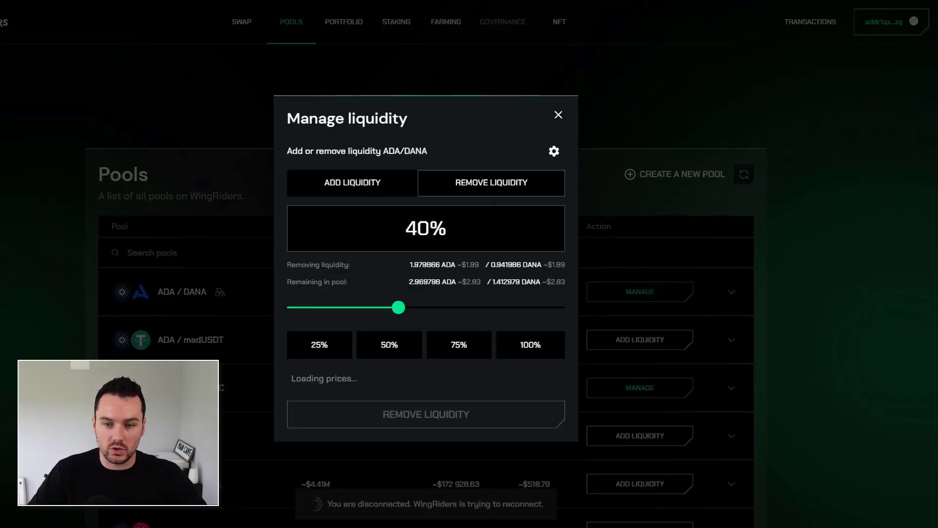
{"action": "left_click_drag", "start_coordinate": [399, 307], "coordinate": [565, 307]}
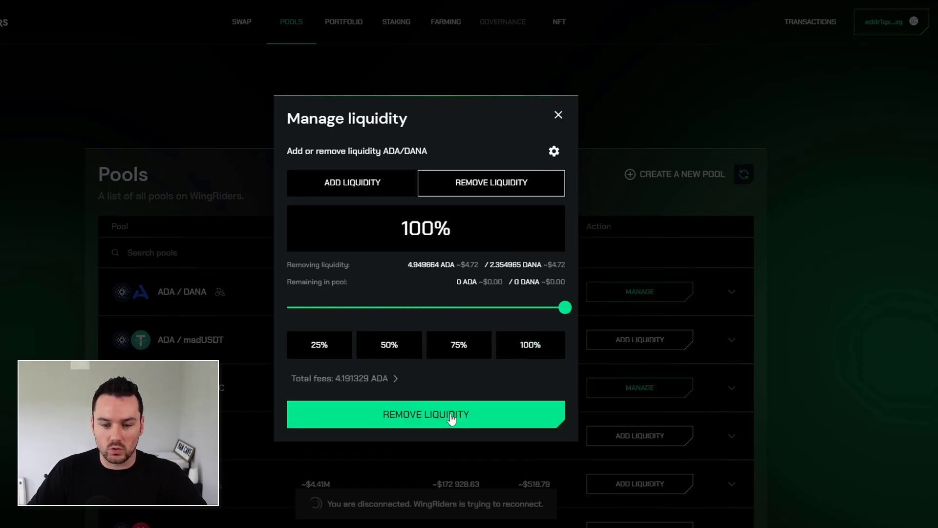
{"action": "left_click", "coordinate": [426, 414]}
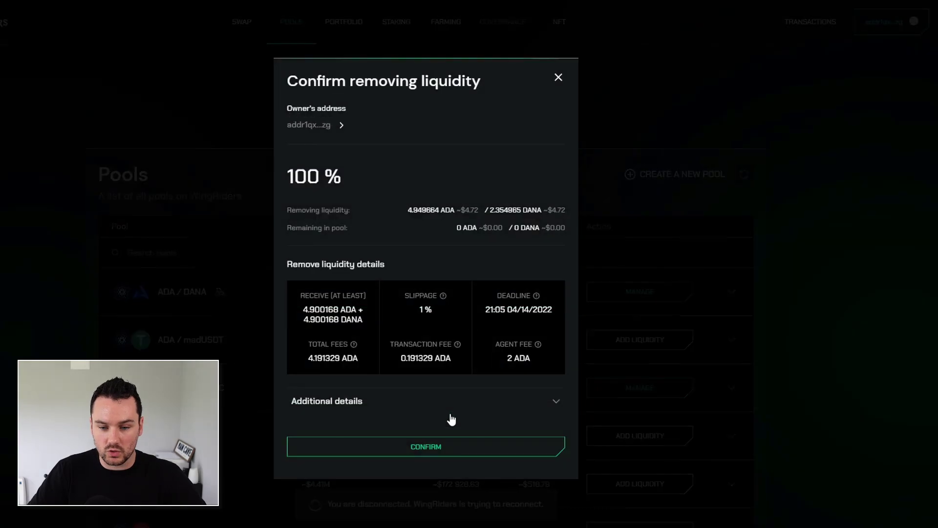
{"action": "left_click", "coordinate": [426, 447]}
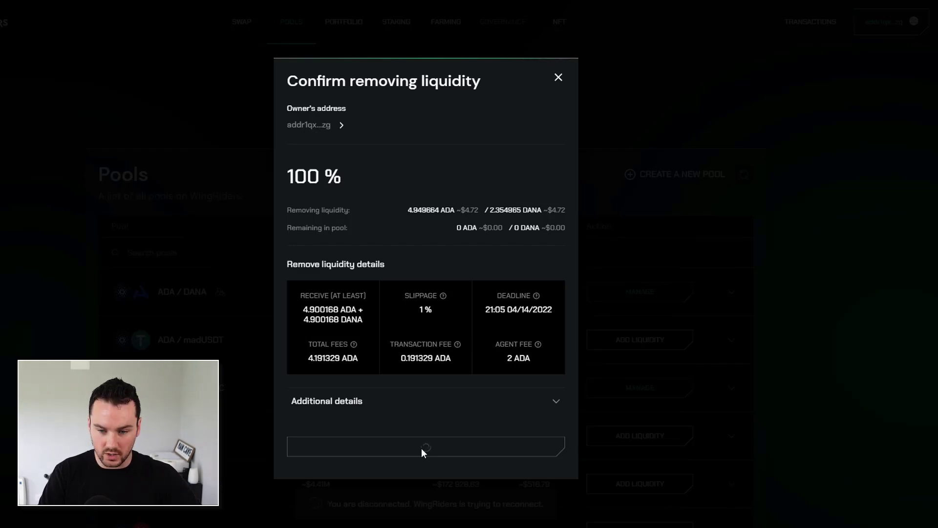
{"action": "left_click", "coordinate": [425, 446]}
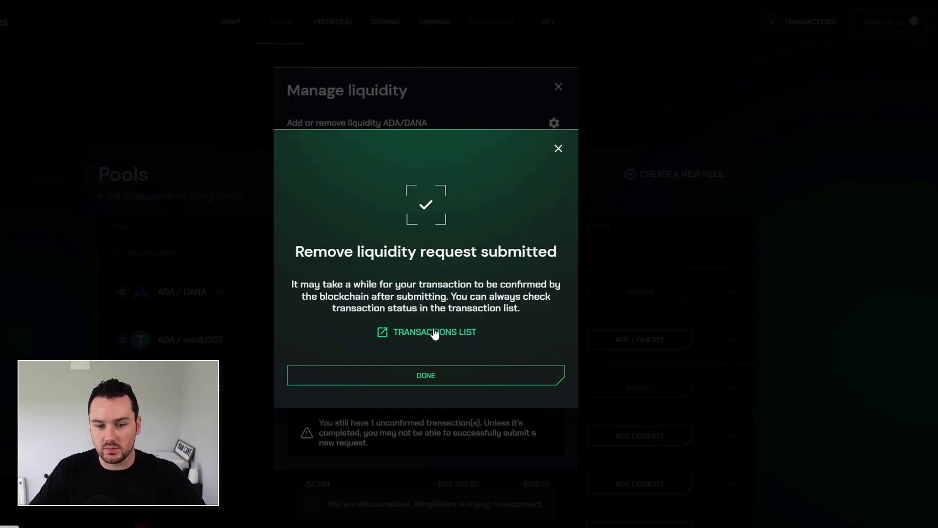
- Show the seven completed transactions, including the removal returning 4.949793 ADA and 2.354903 DANA
{"action": "left_click", "coordinate": [434, 331]}
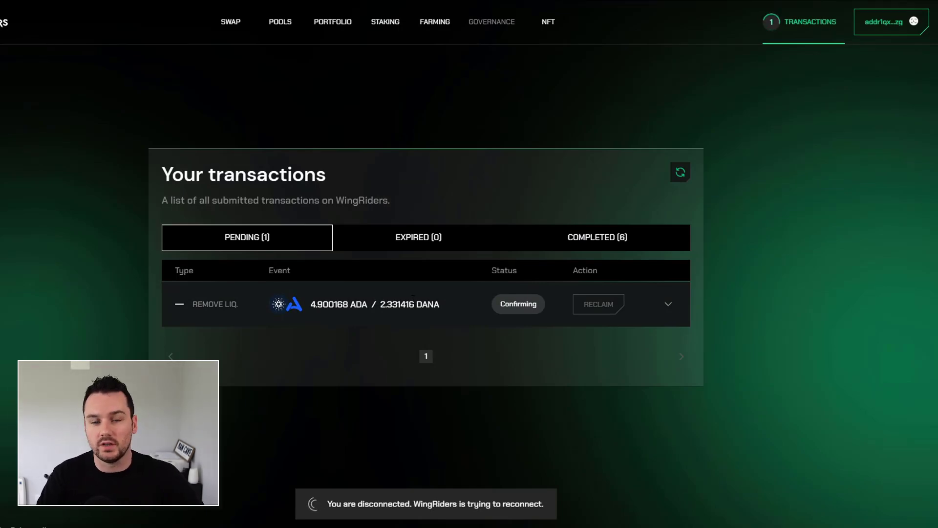
{"action": "left_click", "coordinate": [596, 237]}
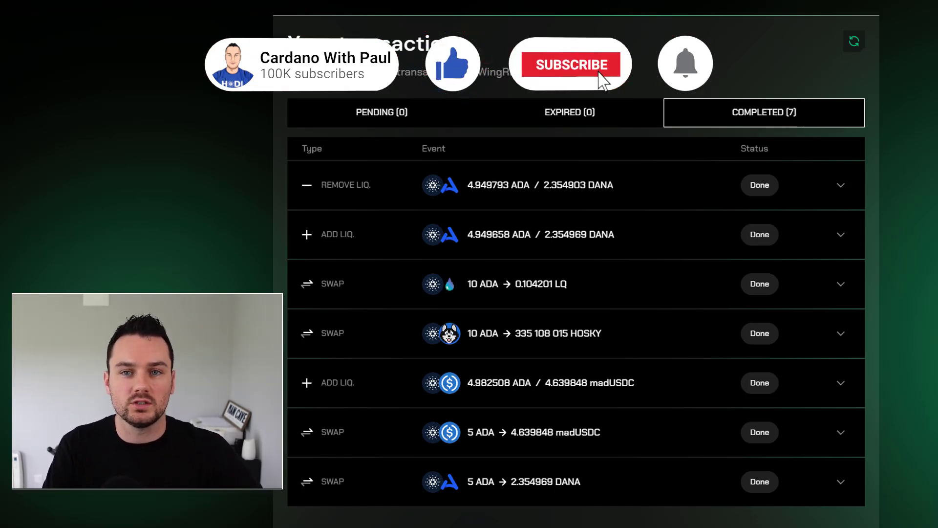
{"action": "left_click", "coordinate": [571, 64]}
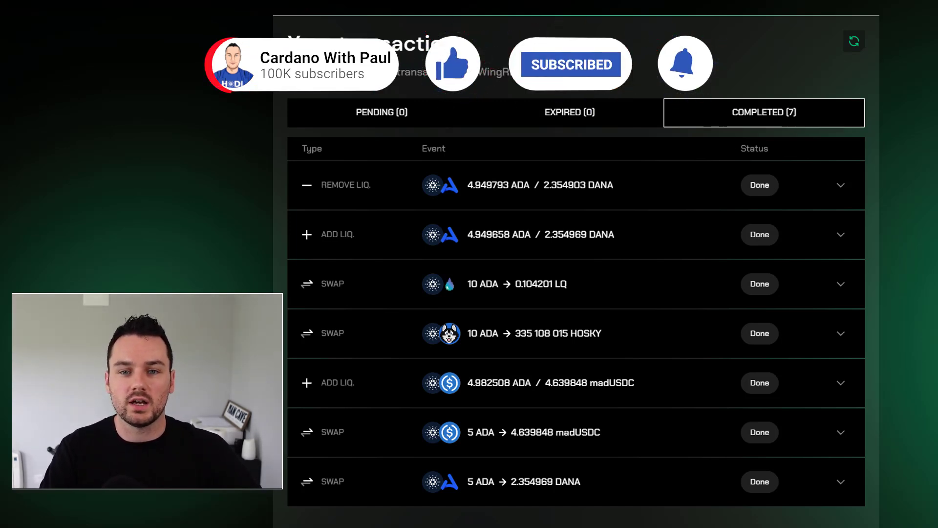